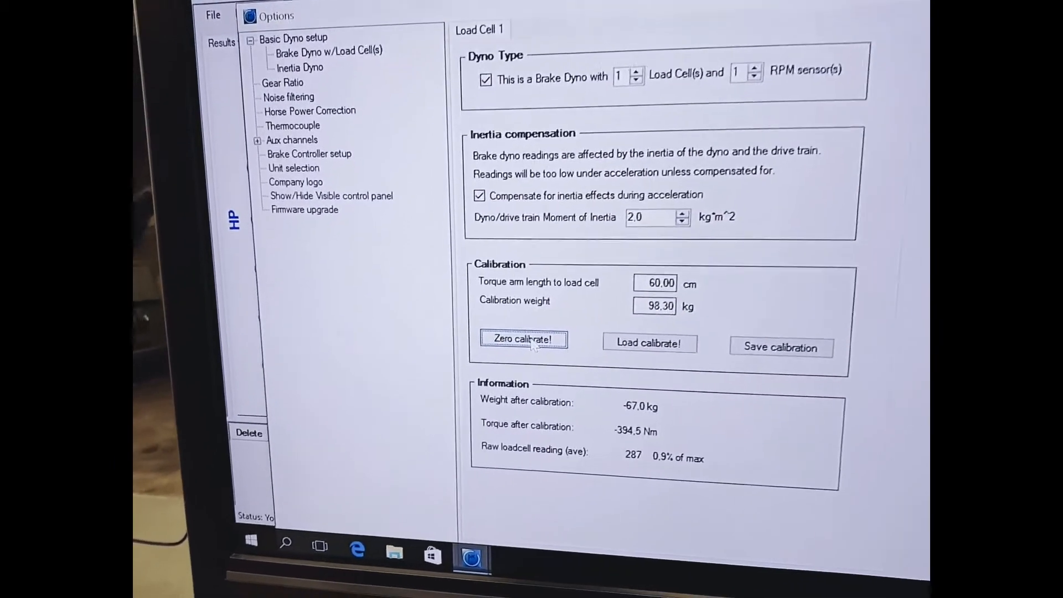
Zero the load cell, then load-calibrate it repeatedly until it reads about 98.3 kg
click(523, 339)
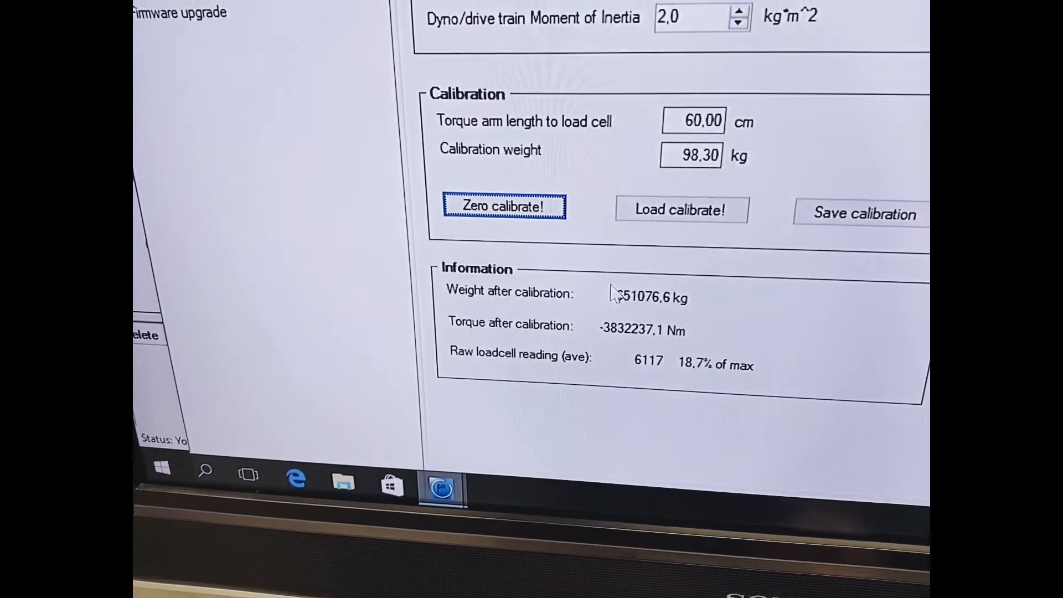
click(680, 211)
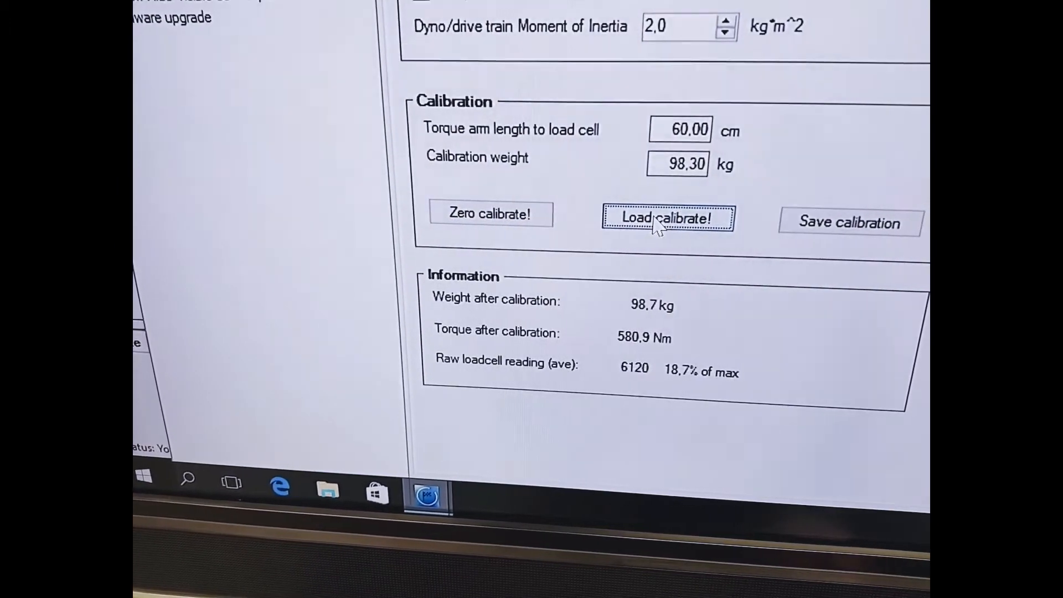
click(668, 217)
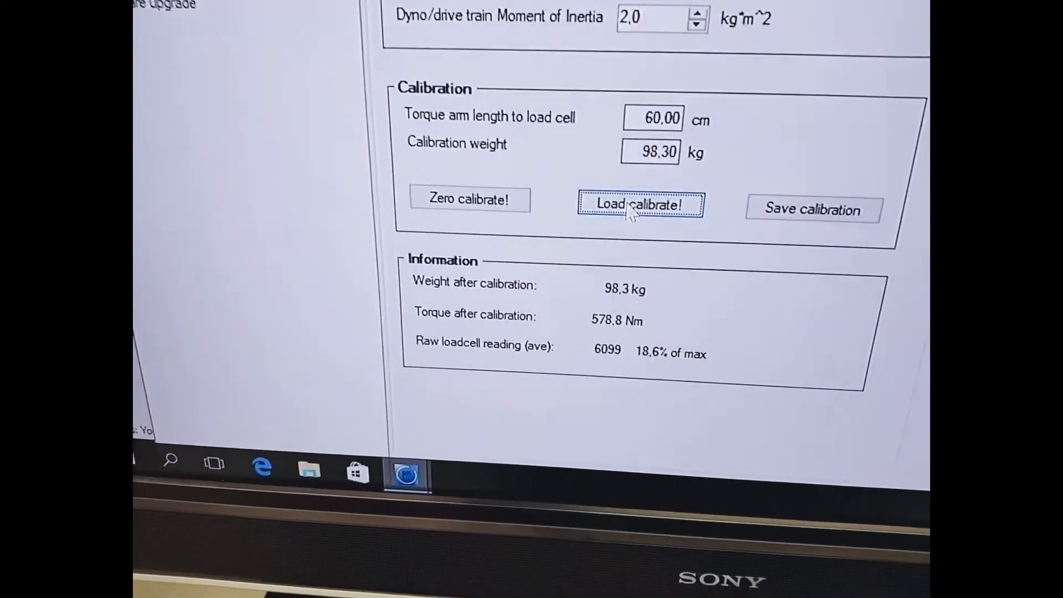
click(641, 203)
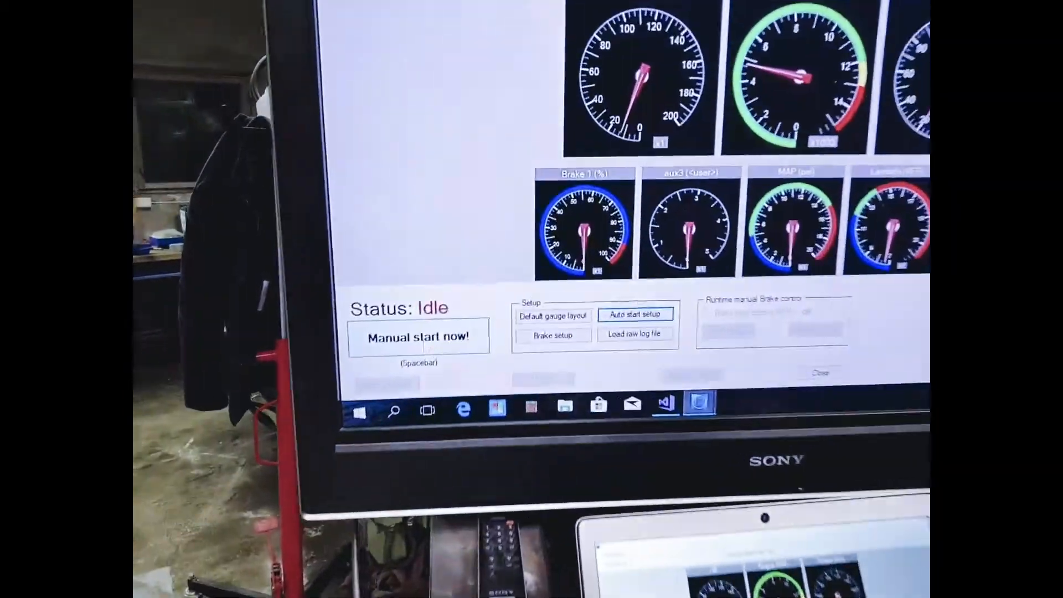
Close Options and bring up the run control panel with the live gauges
click(417, 336)
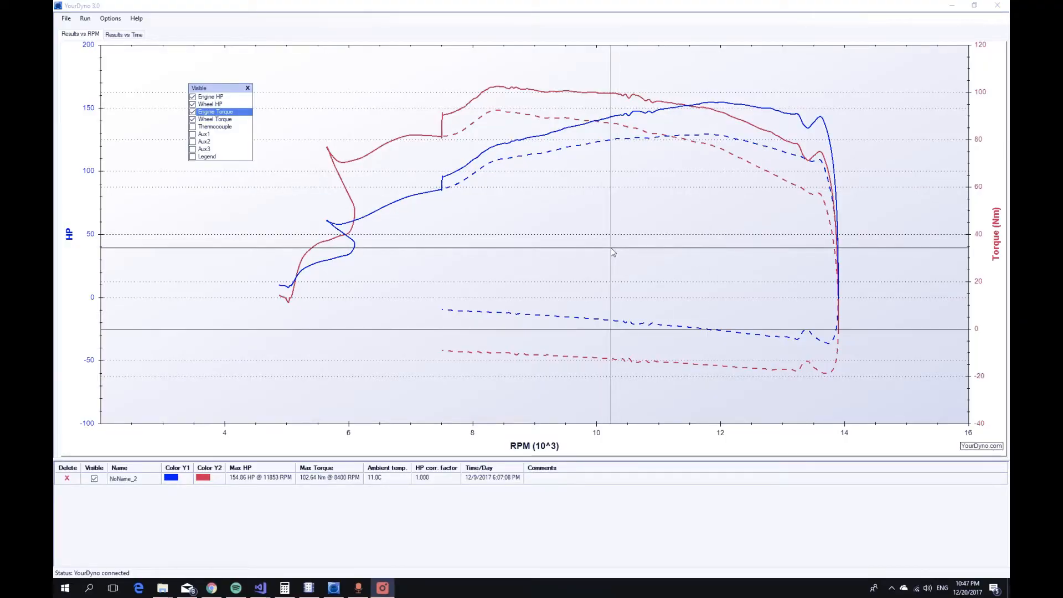
mouse_move(581, 255)
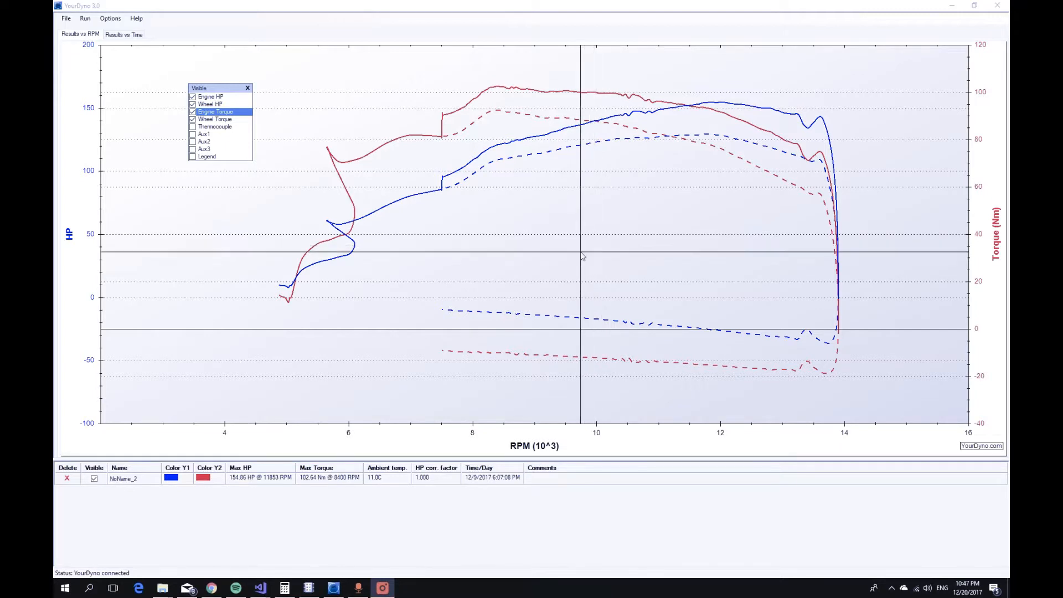
mouse_move(413, 278)
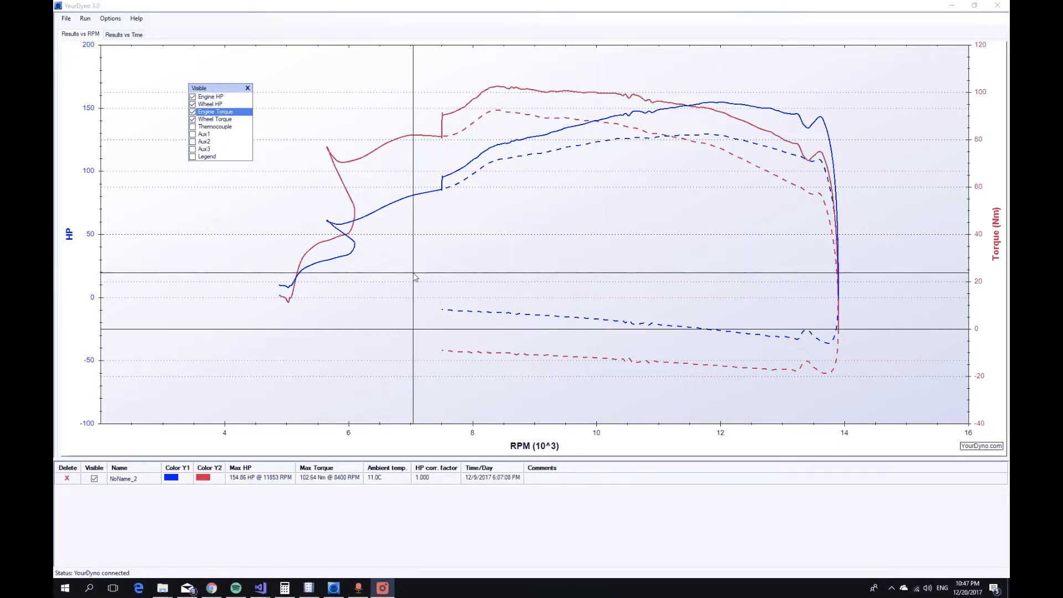
mouse_move(333, 169)
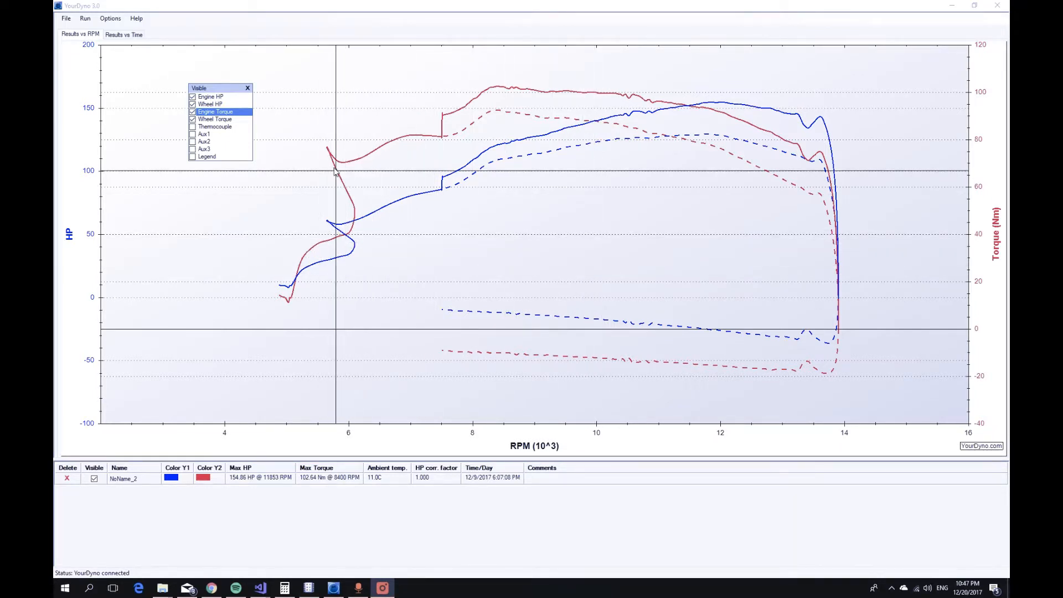
mouse_move(348, 252)
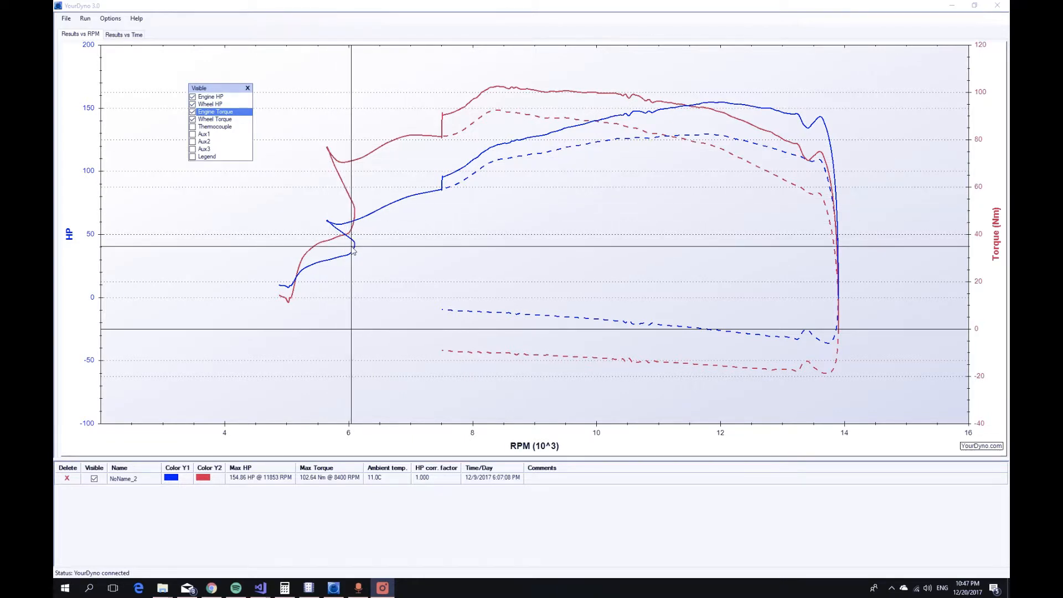
mouse_move(313, 280)
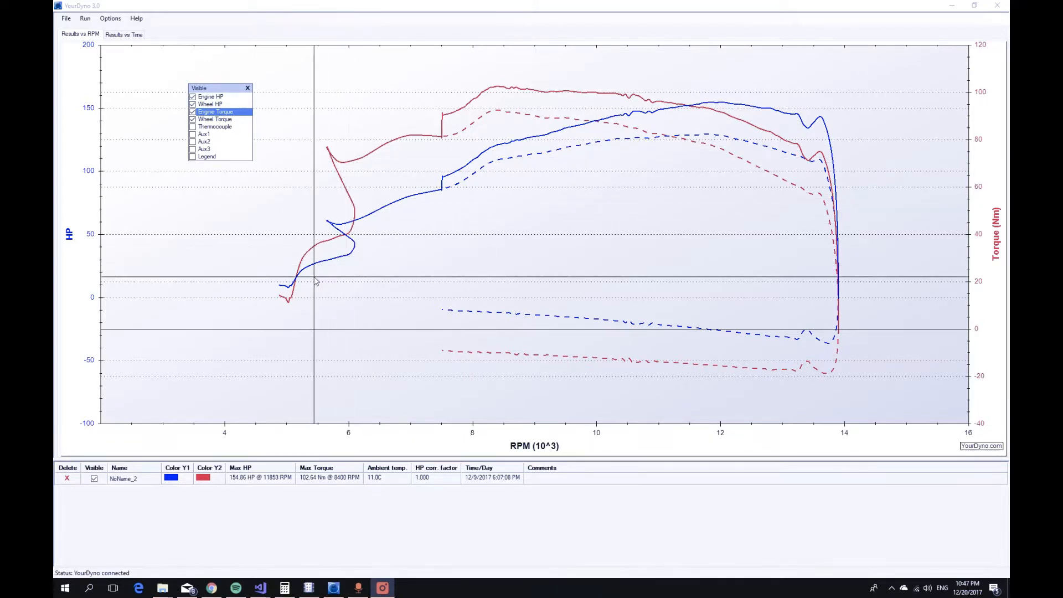
mouse_move(306, 291)
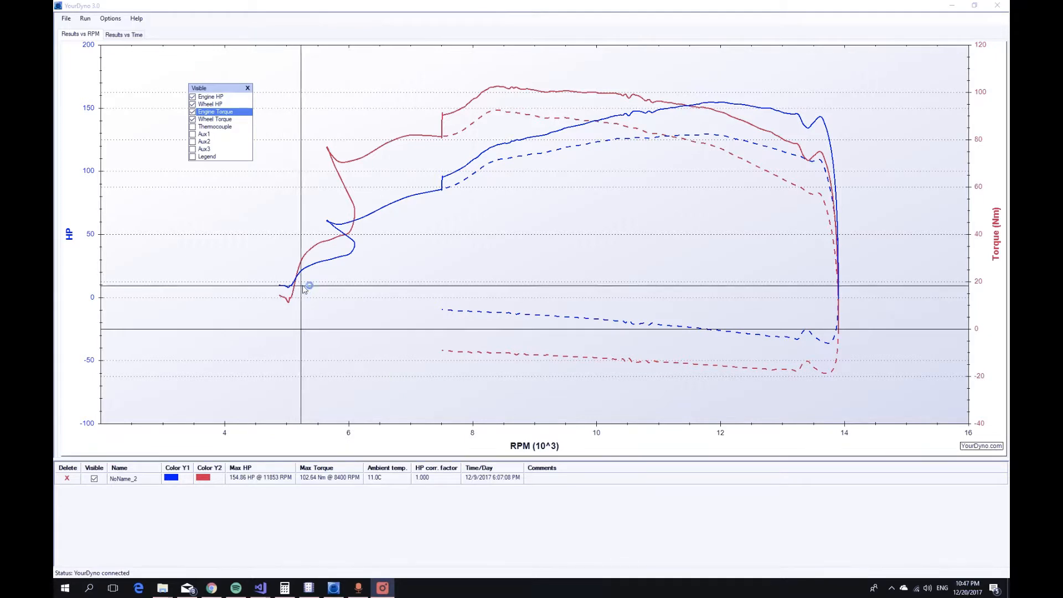
mouse_move(340, 169)
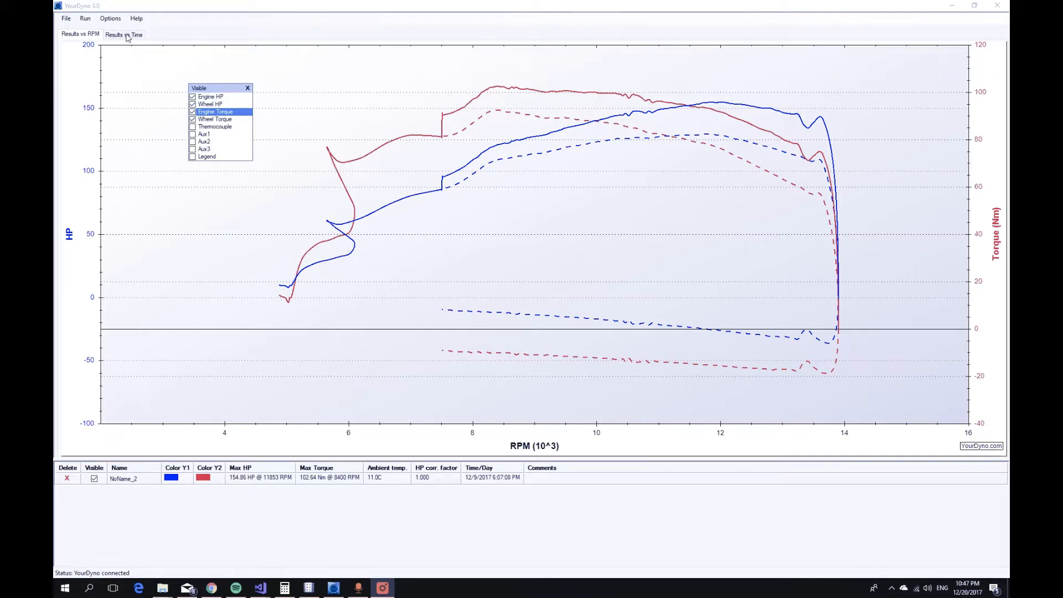
Show Results vs Time and add the RPM trace as its own graph
click(124, 34)
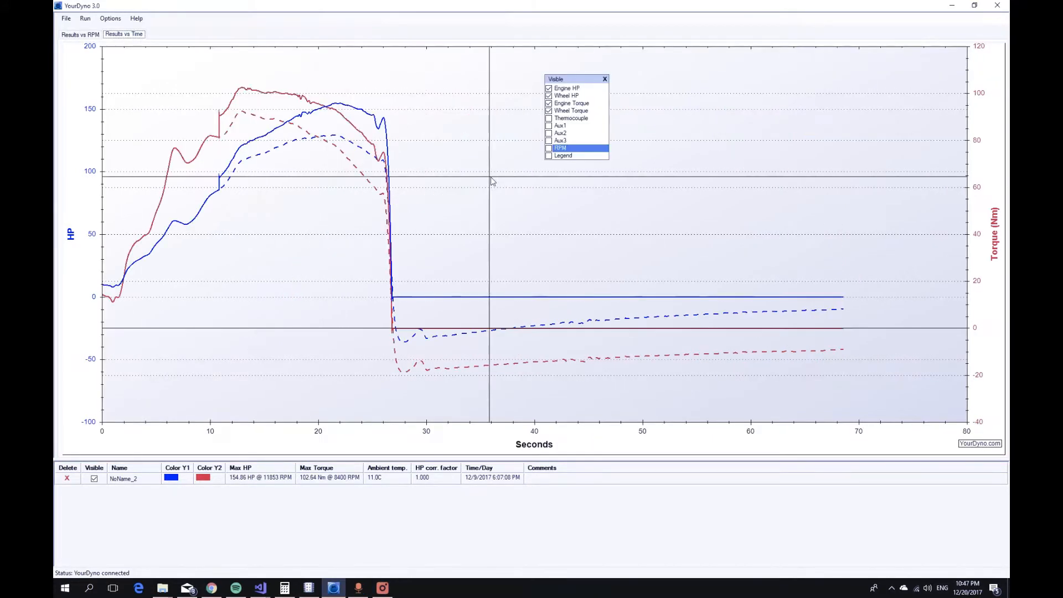
click(549, 147)
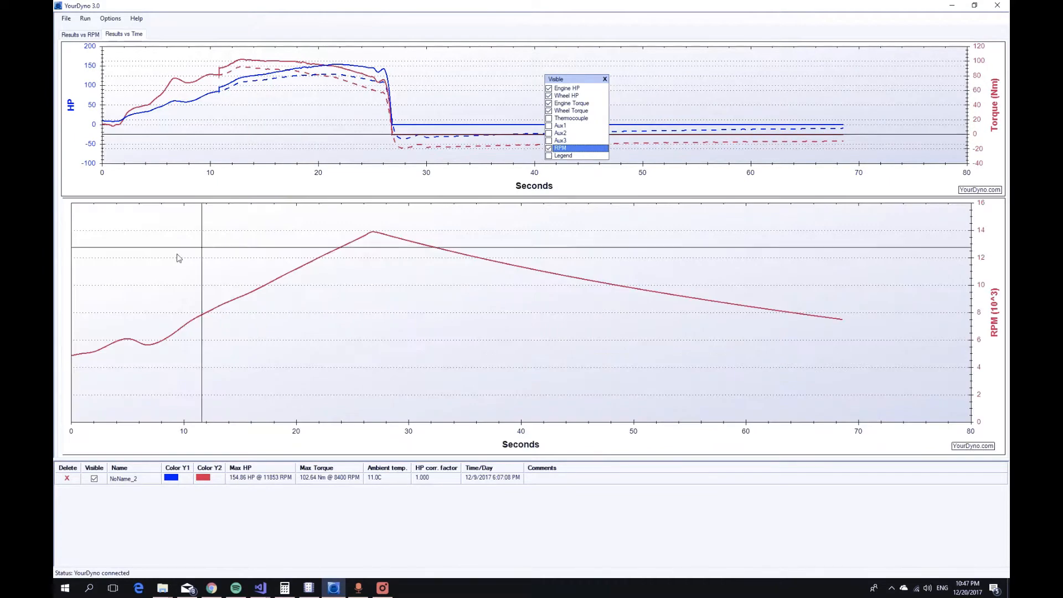
mouse_move(138, 346)
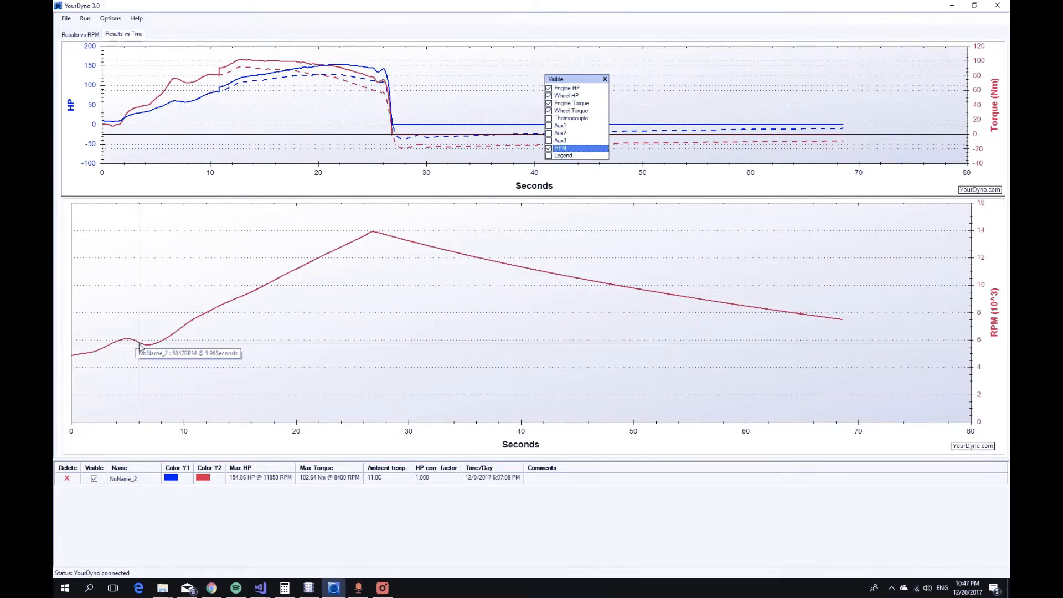
mouse_move(466, 171)
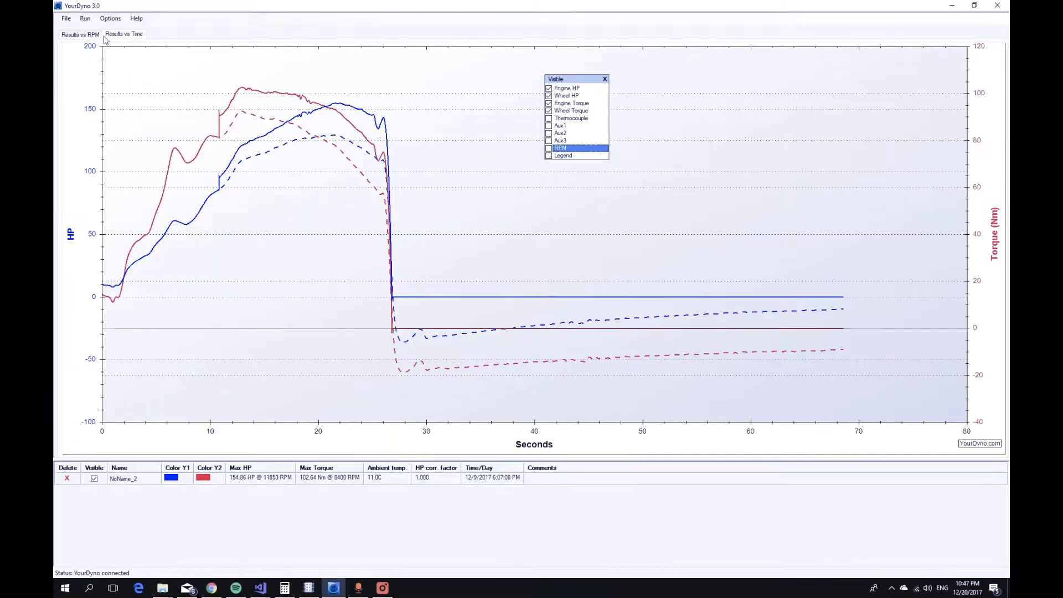
click(79, 34)
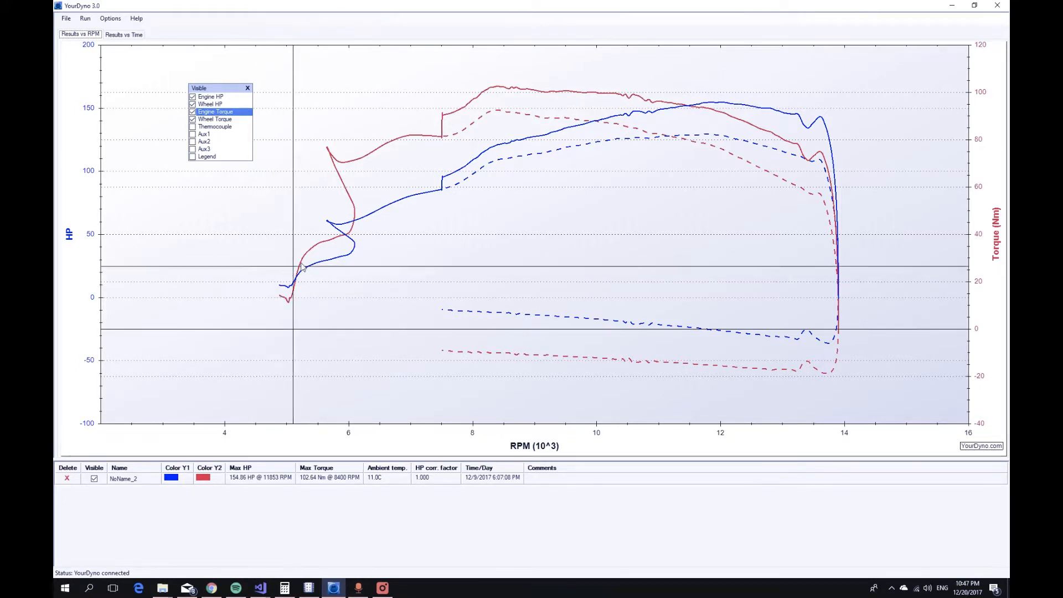
mouse_move(364, 144)
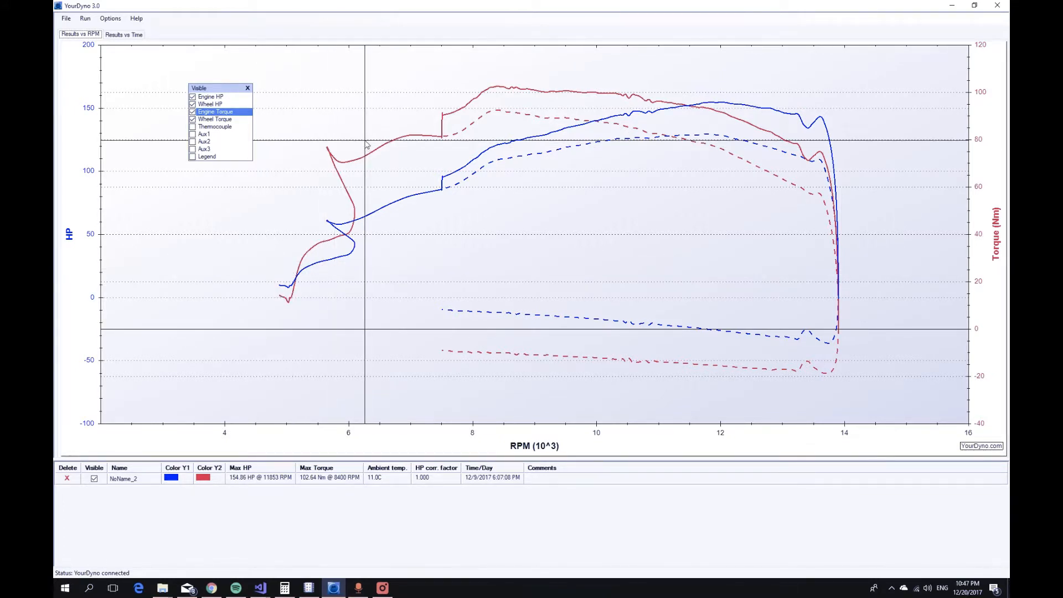
mouse_move(275, 274)
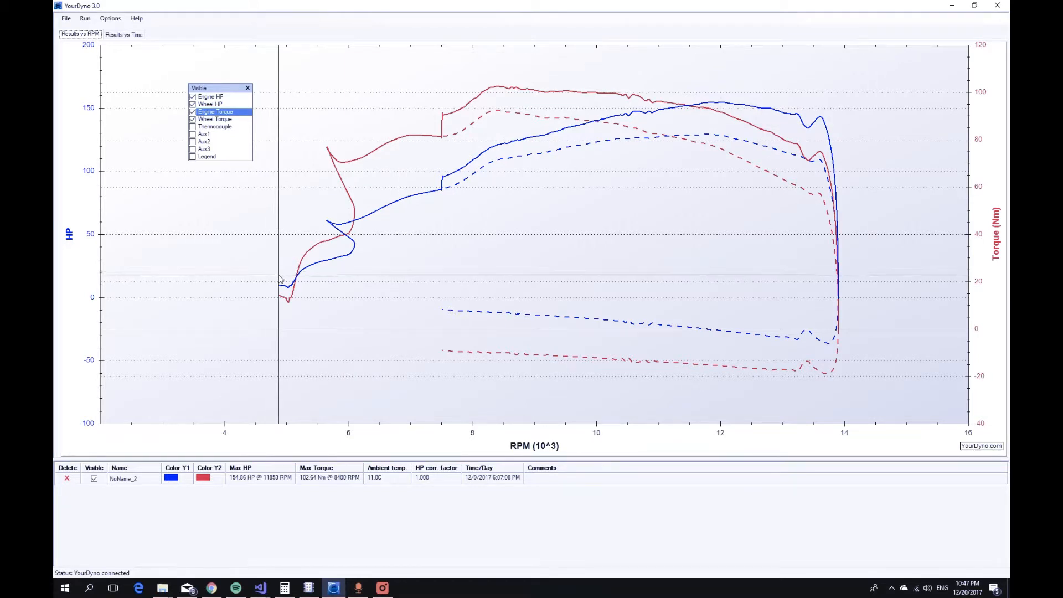
mouse_move(274, 232)
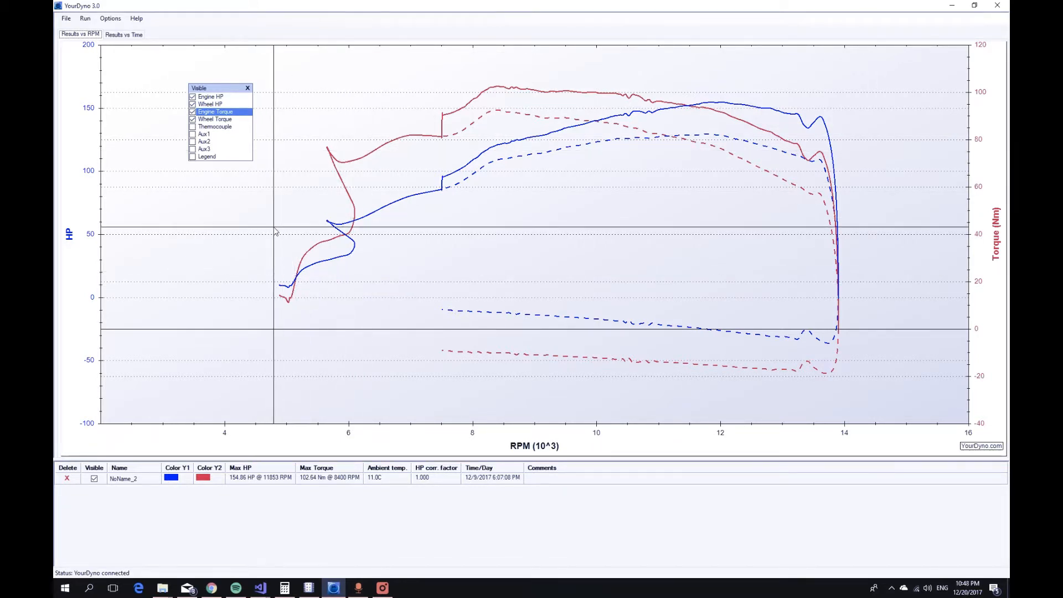
mouse_move(298, 220)
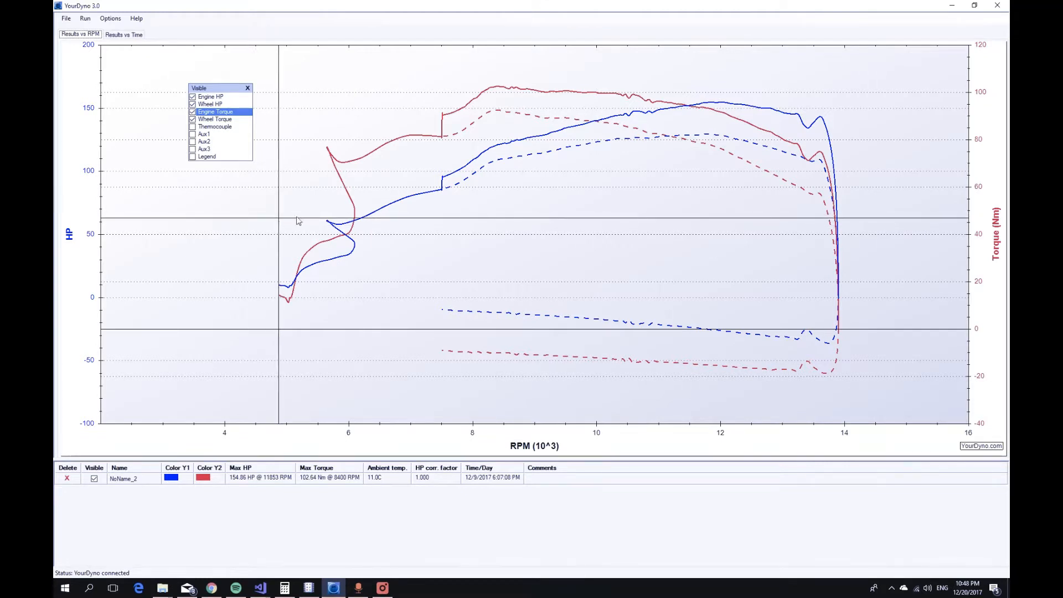
mouse_move(443, 186)
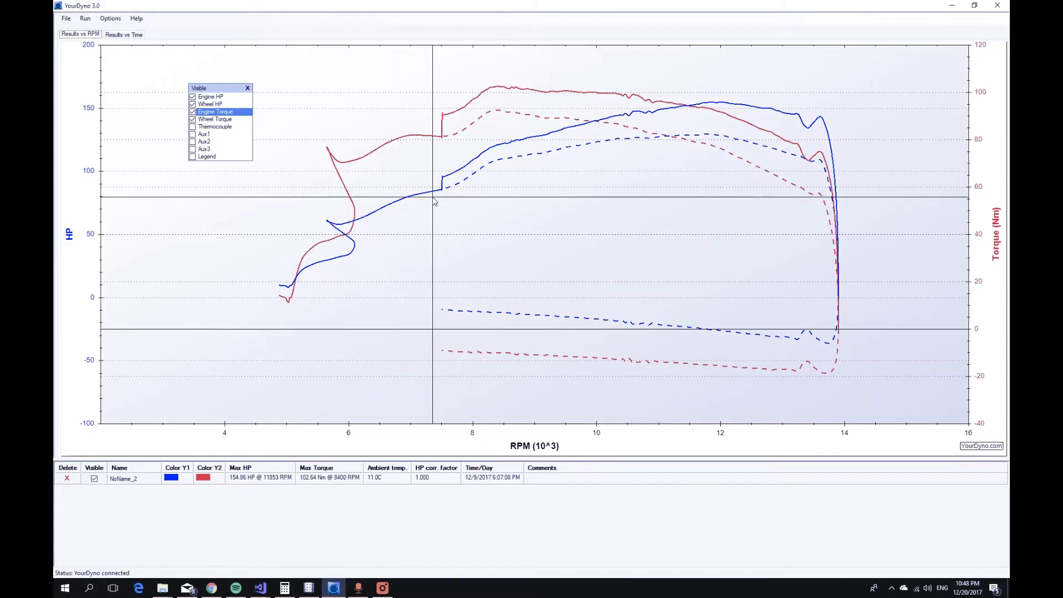
mouse_move(505, 183)
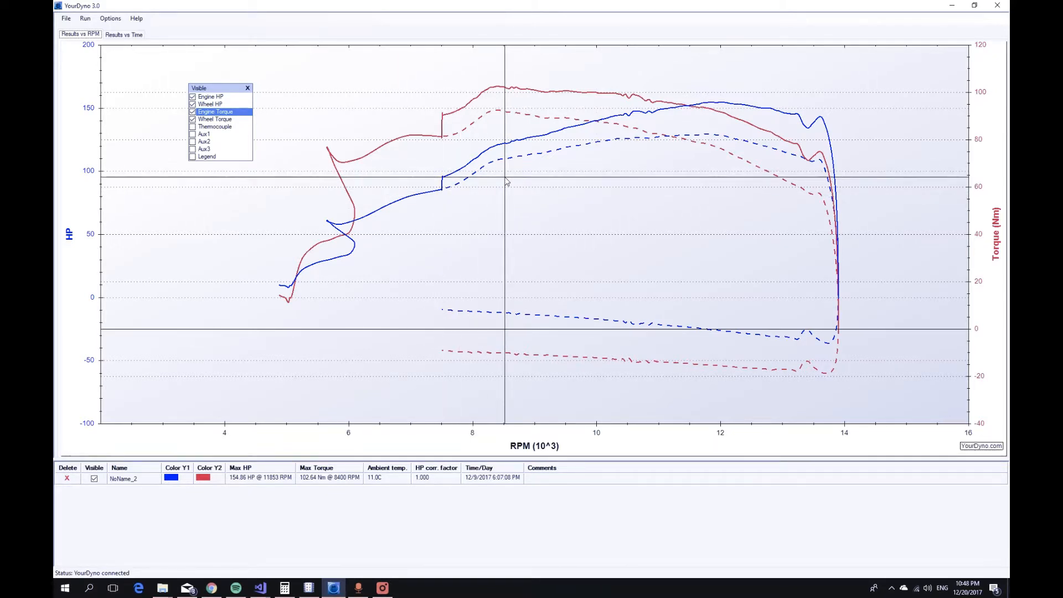
mouse_move(455, 186)
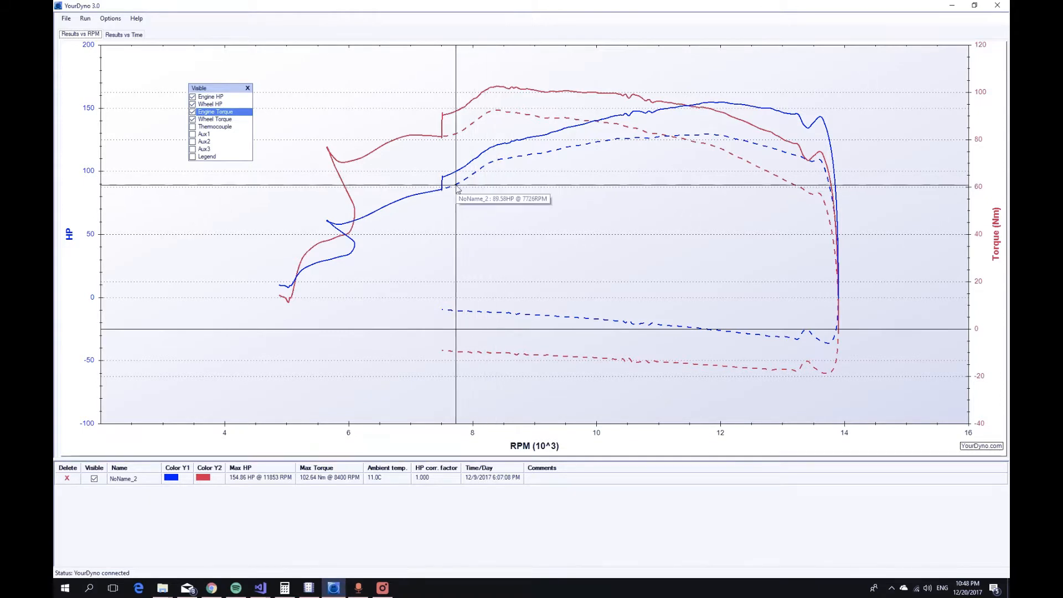
mouse_move(464, 190)
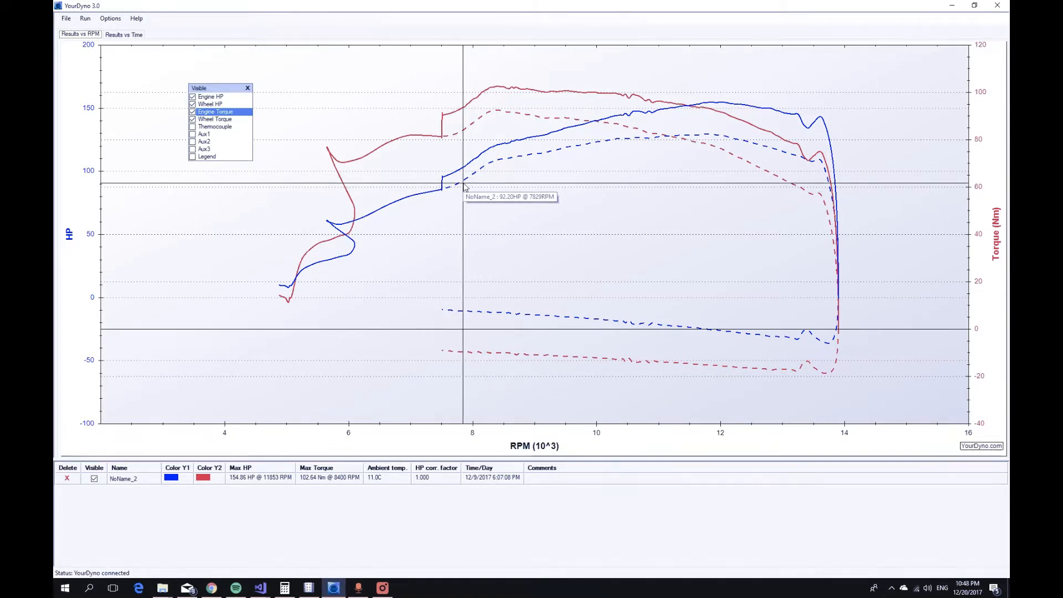
mouse_move(466, 189)
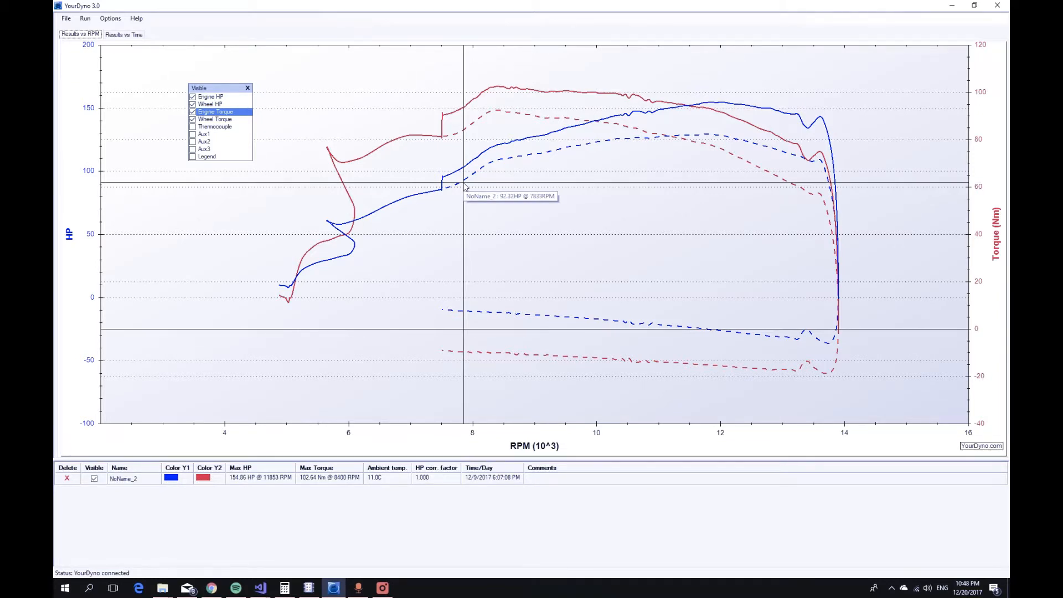
mouse_move(843, 295)
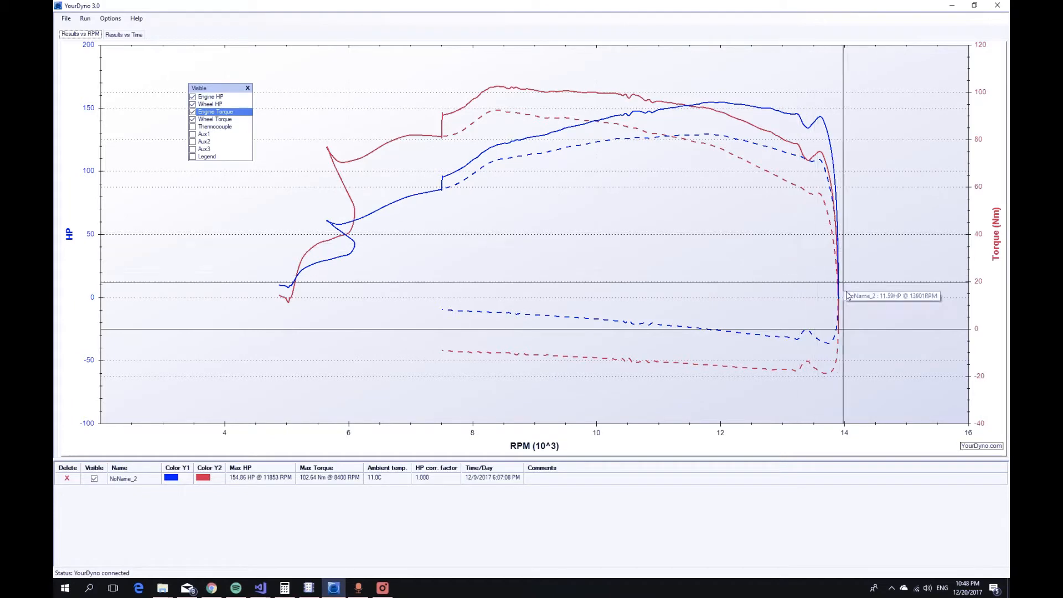
mouse_move(752, 338)
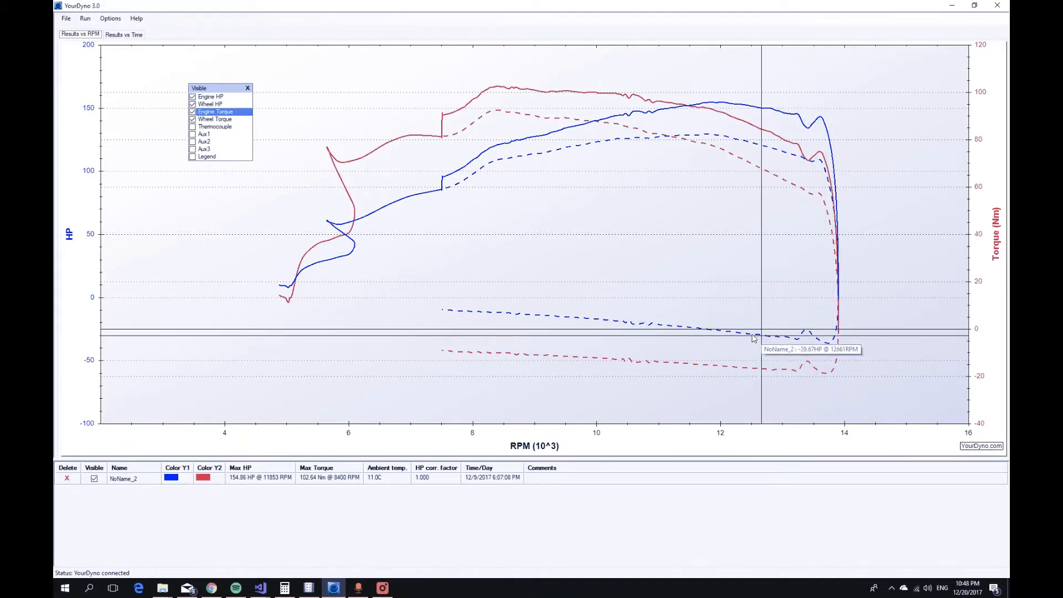
mouse_move(715, 338)
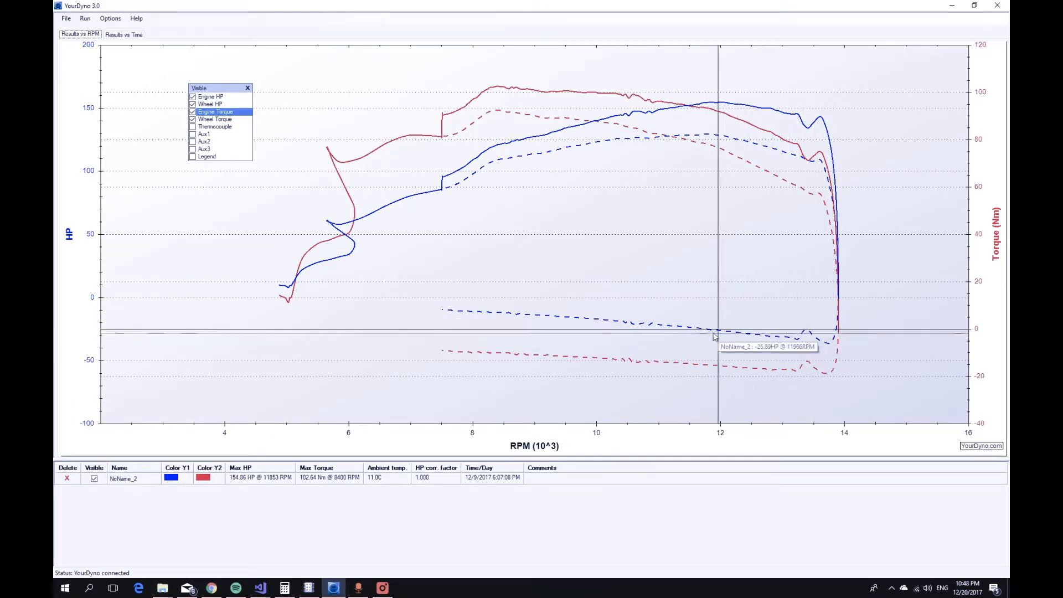
mouse_move(443, 312)
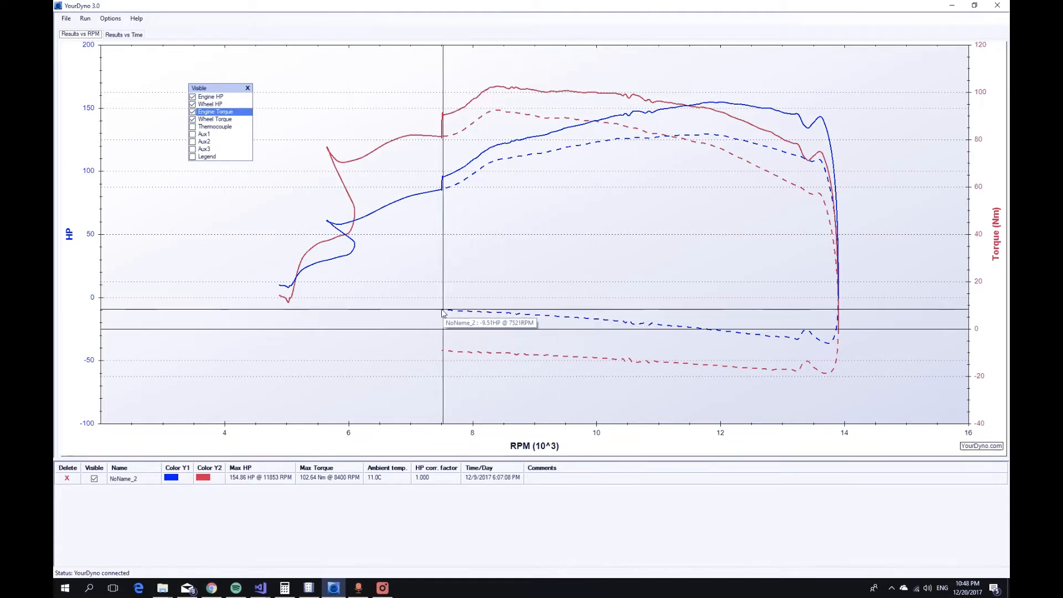
mouse_move(434, 314)
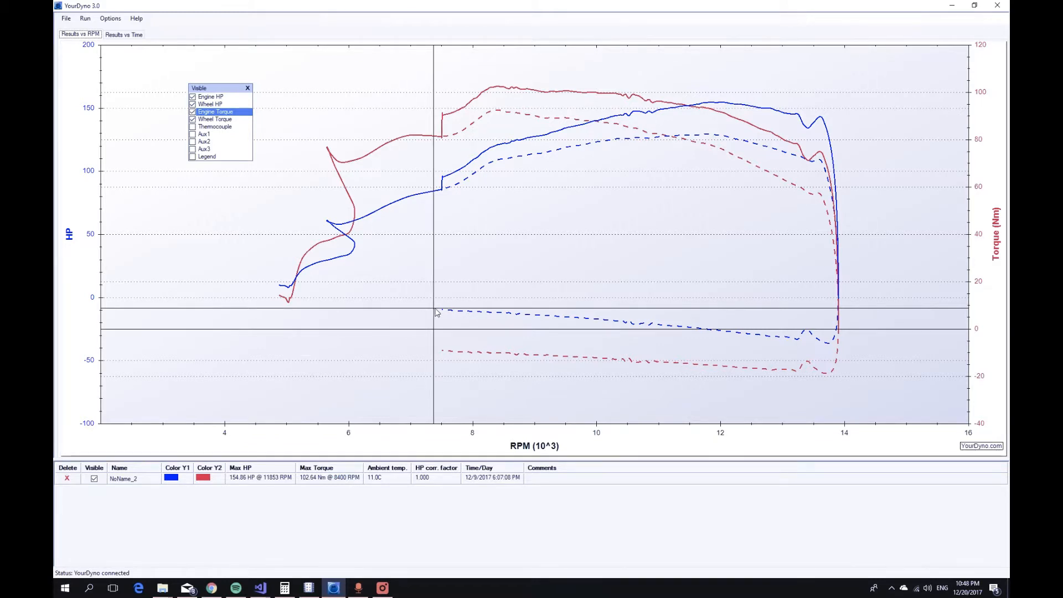
mouse_move(437, 313)
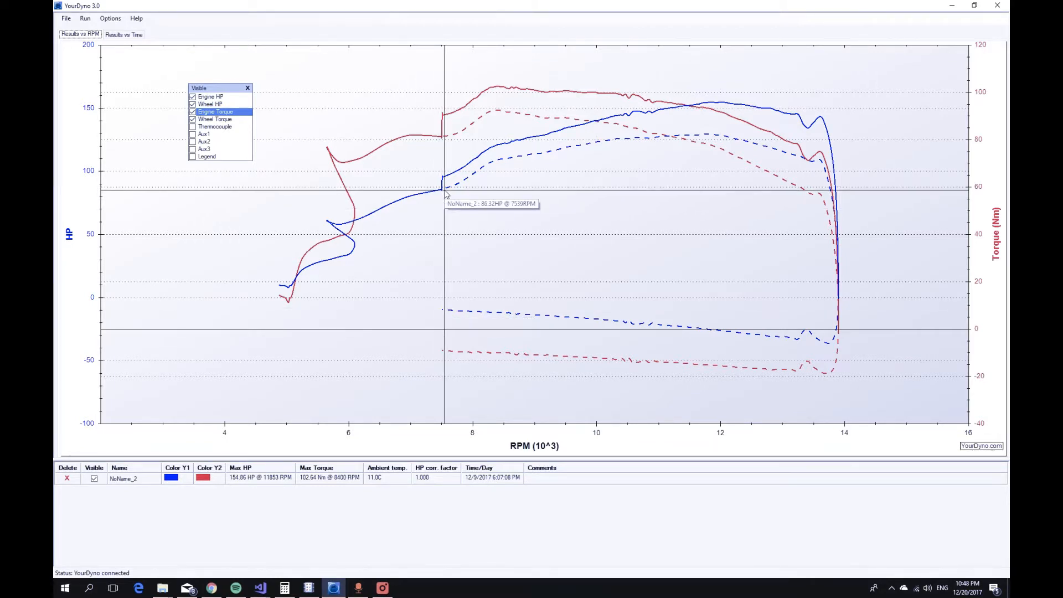
mouse_move(437, 171)
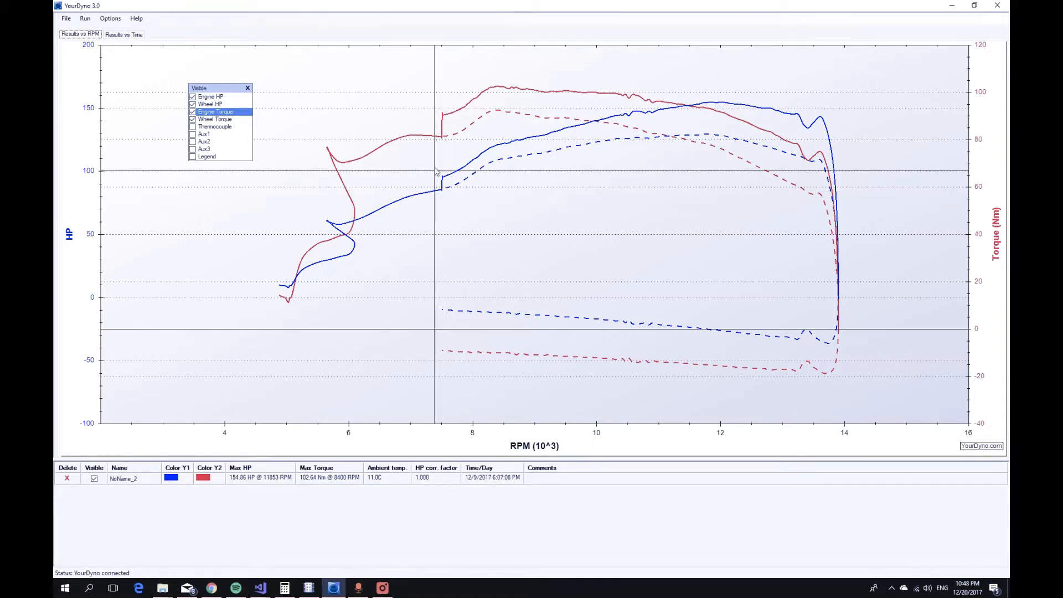
mouse_move(521, 146)
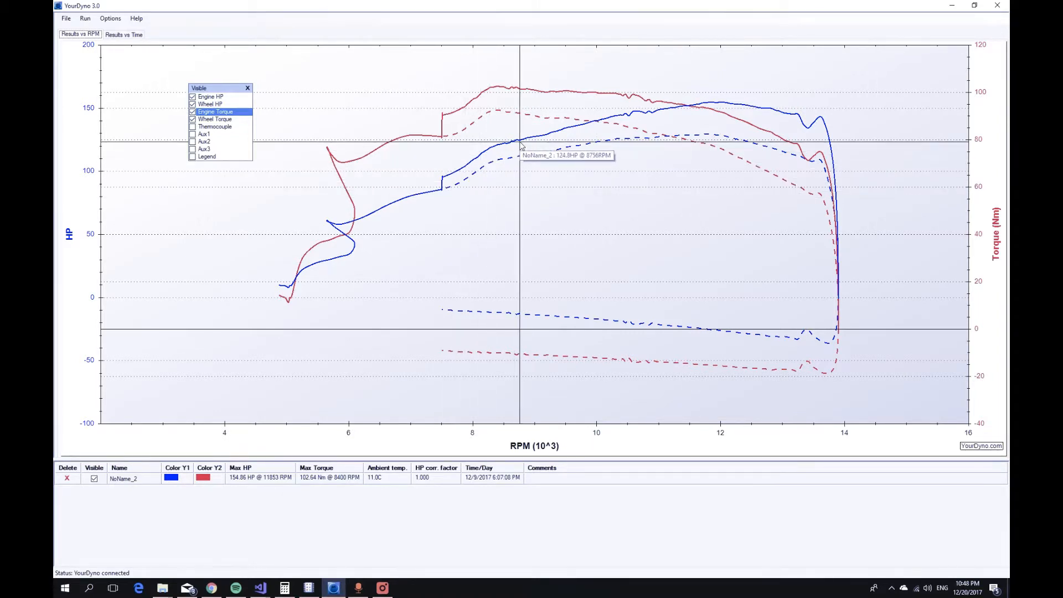
mouse_move(519, 147)
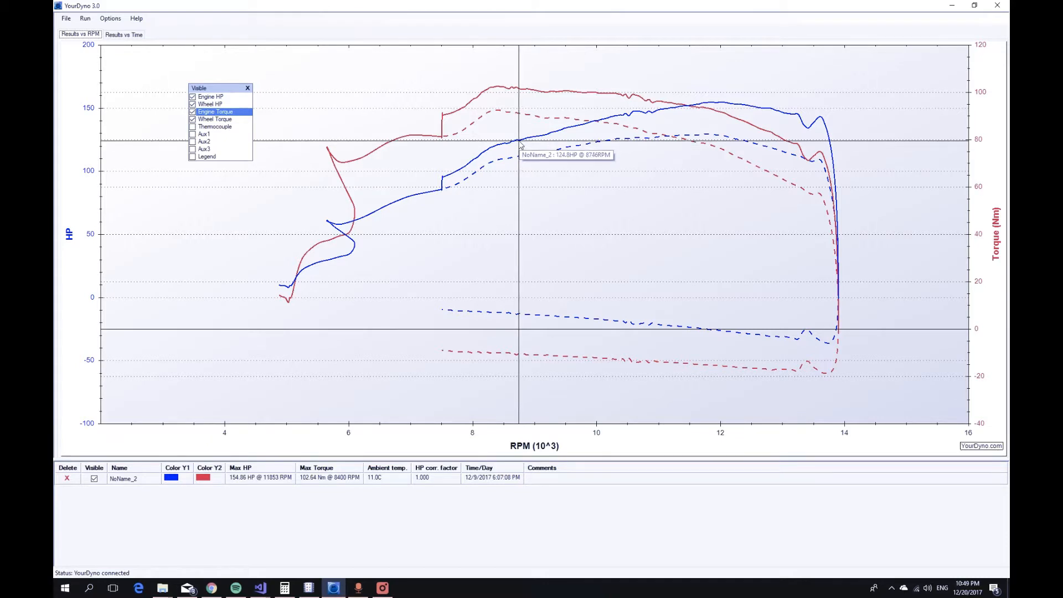
mouse_move(440, 317)
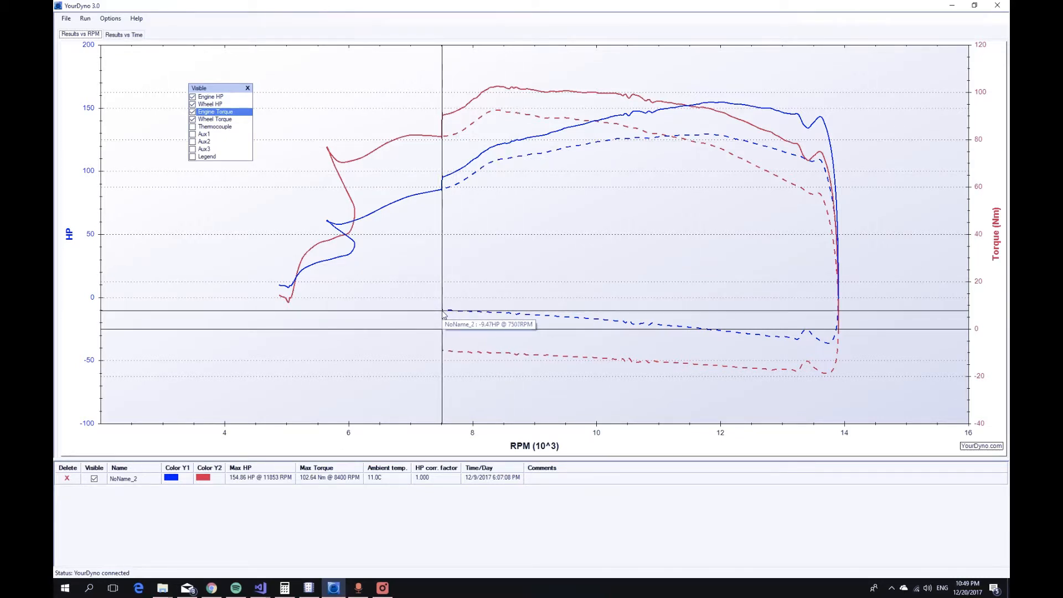
mouse_move(443, 313)
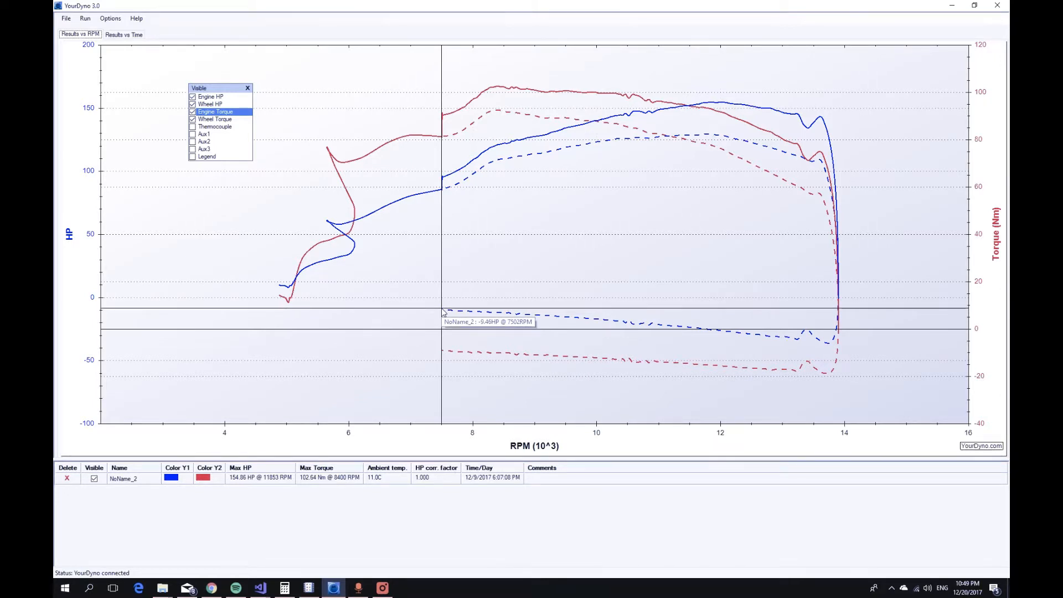
mouse_move(443, 191)
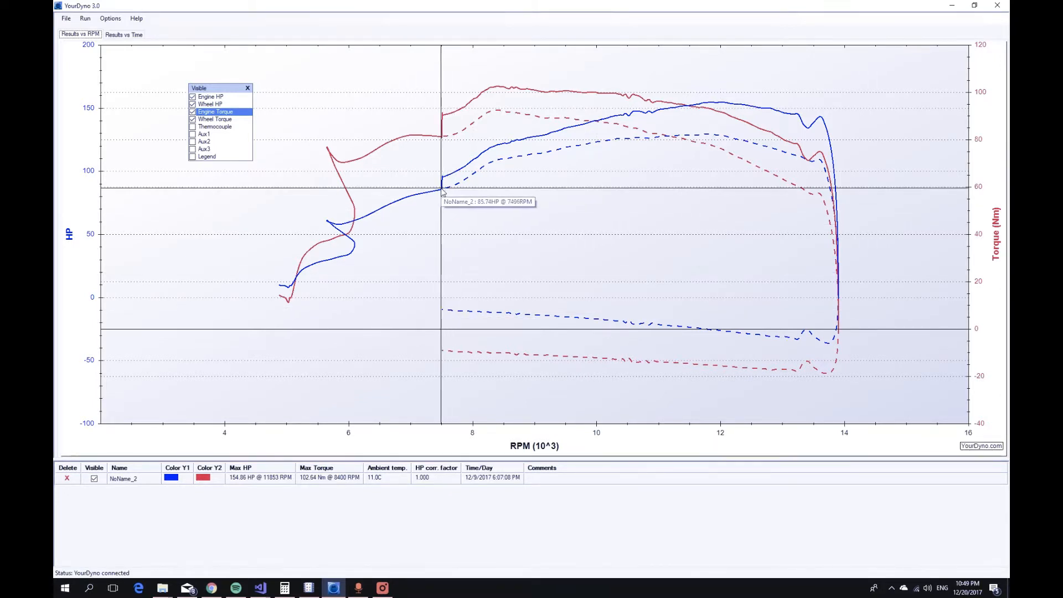
mouse_move(699, 127)
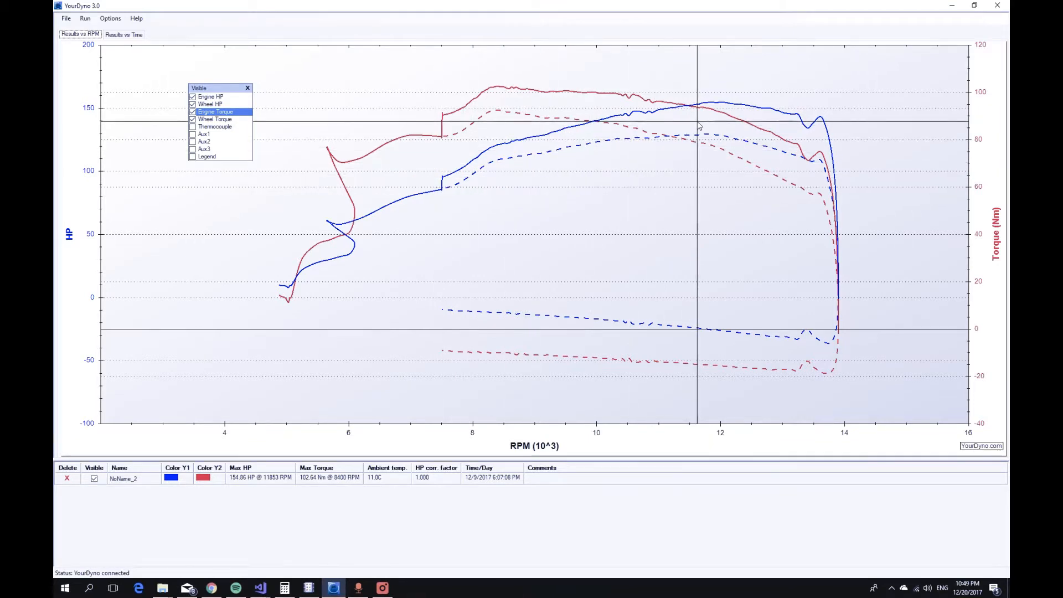
mouse_move(334, 221)
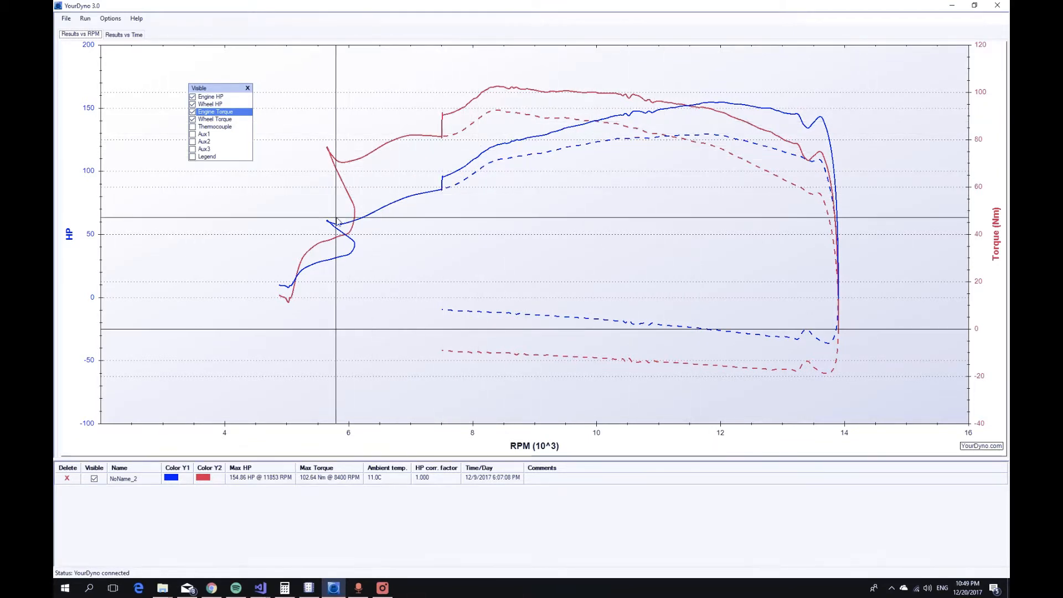
mouse_move(392, 207)
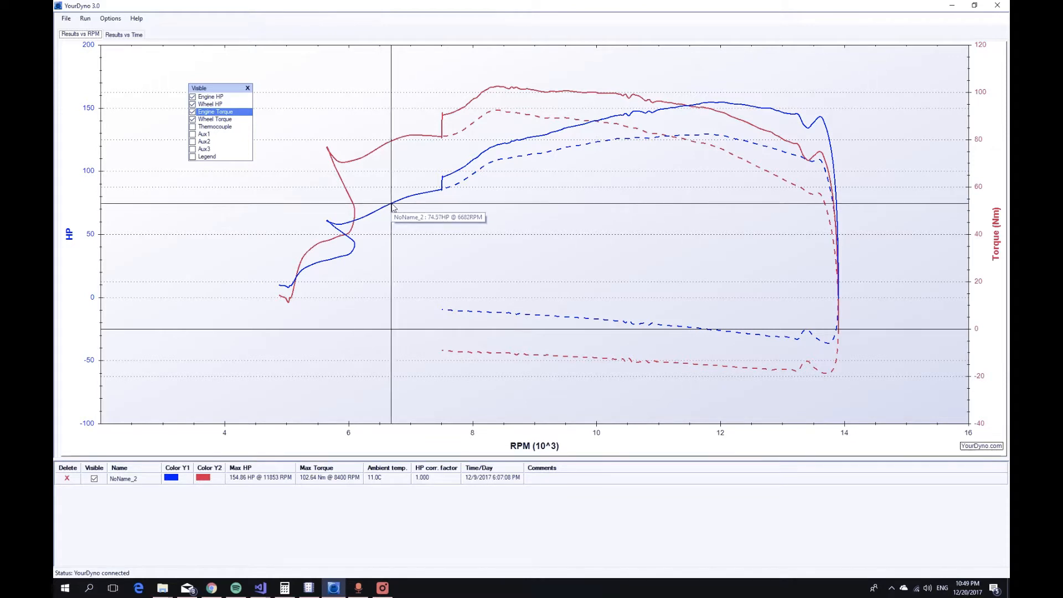
mouse_move(420, 199)
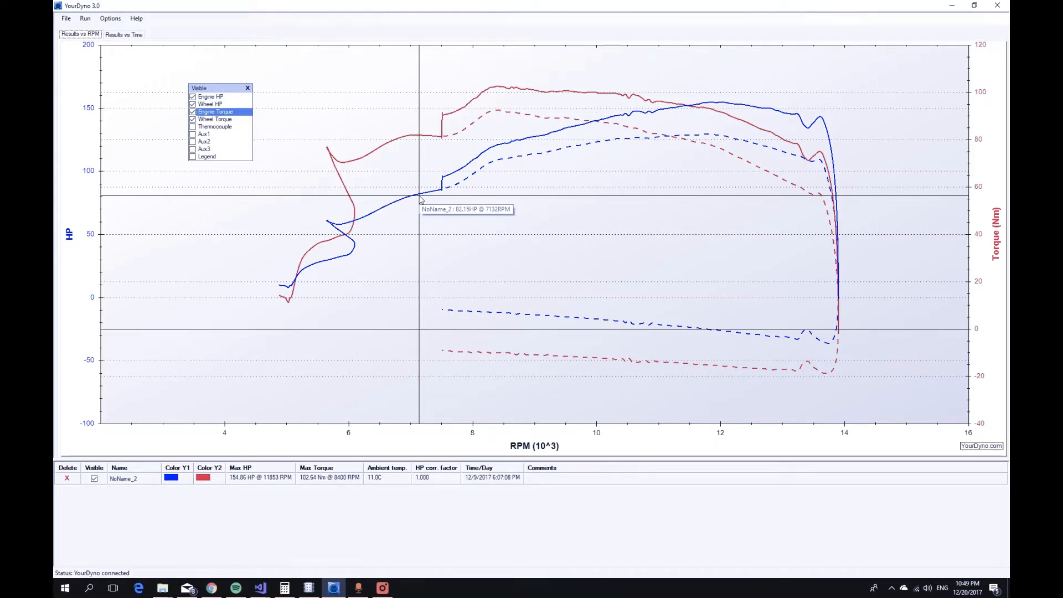
mouse_move(440, 198)
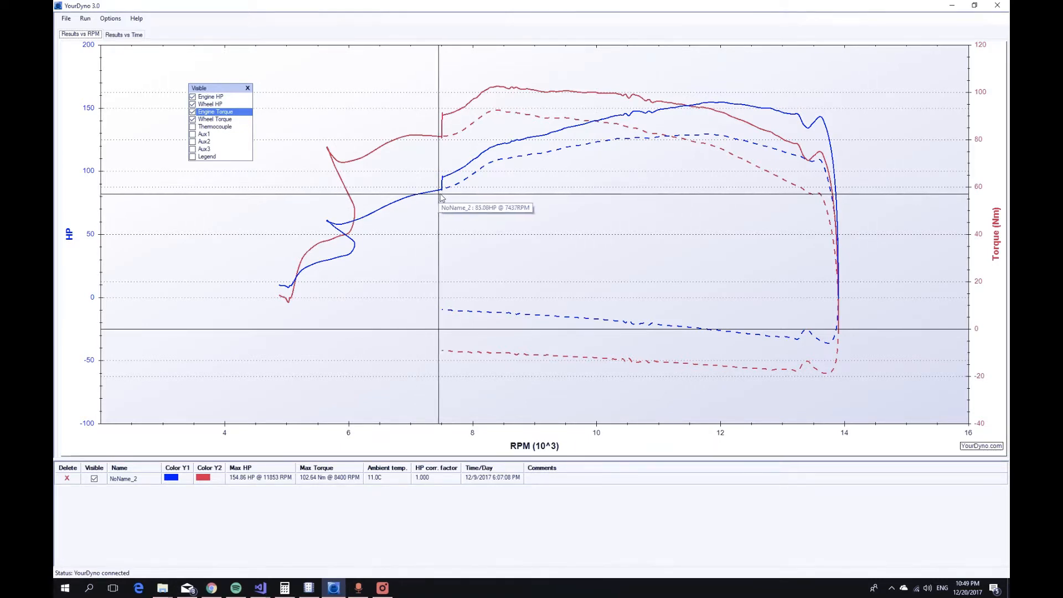
mouse_move(446, 296)
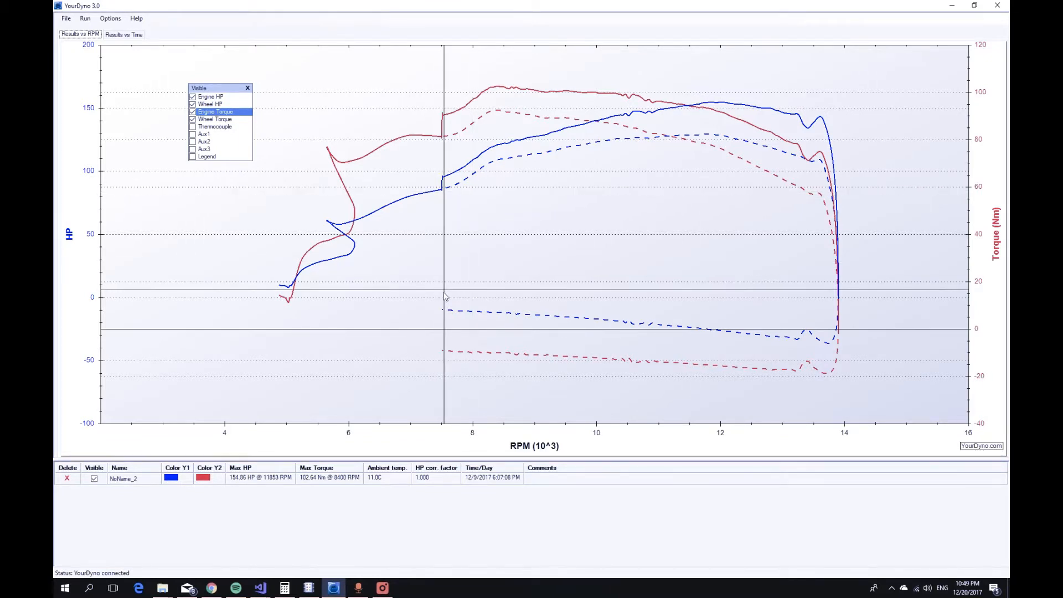
mouse_move(351, 306)
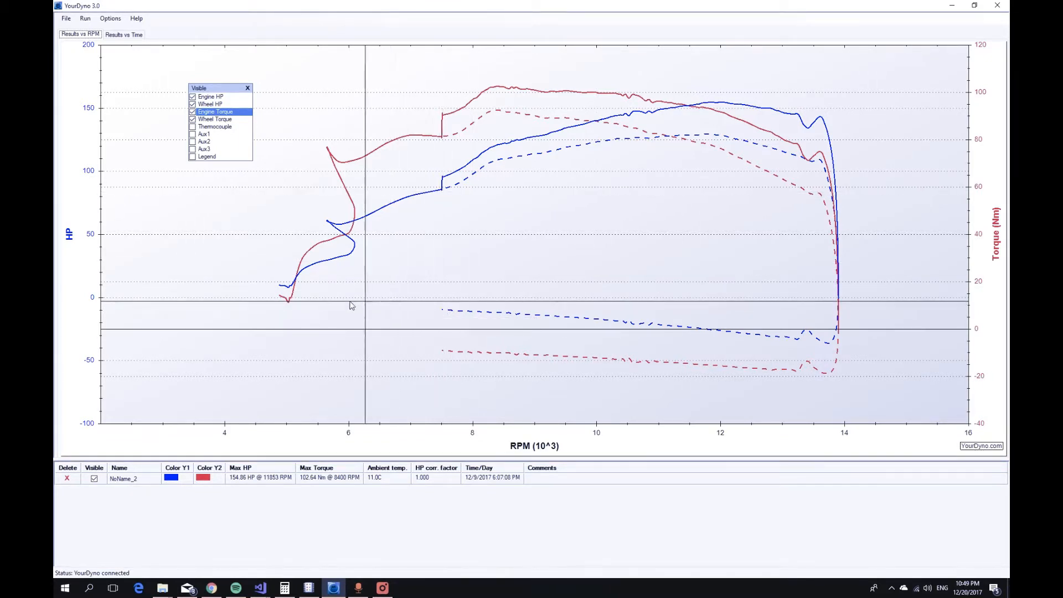
mouse_move(313, 307)
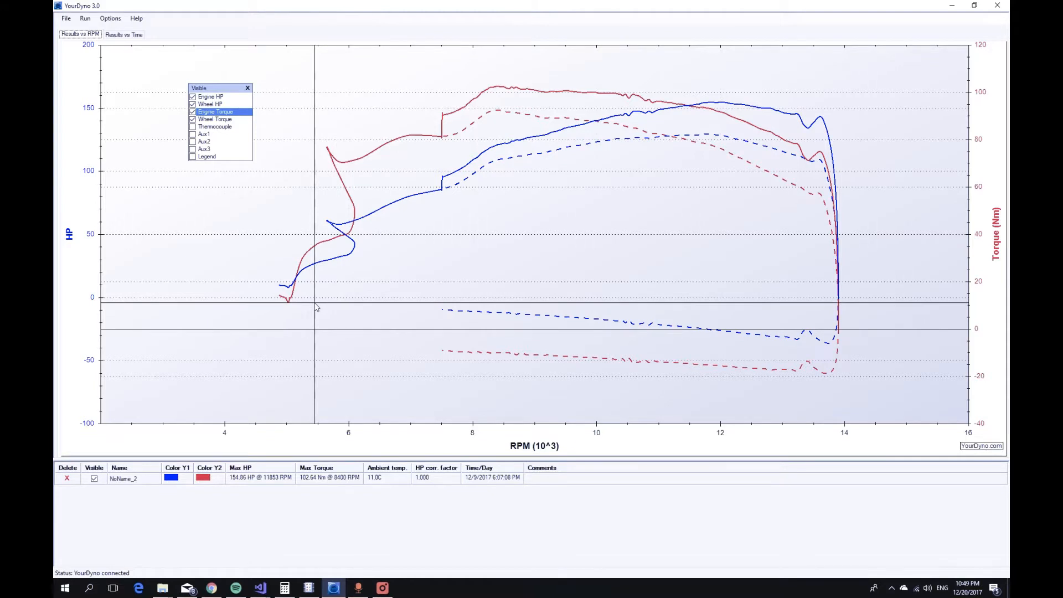
mouse_move(452, 291)
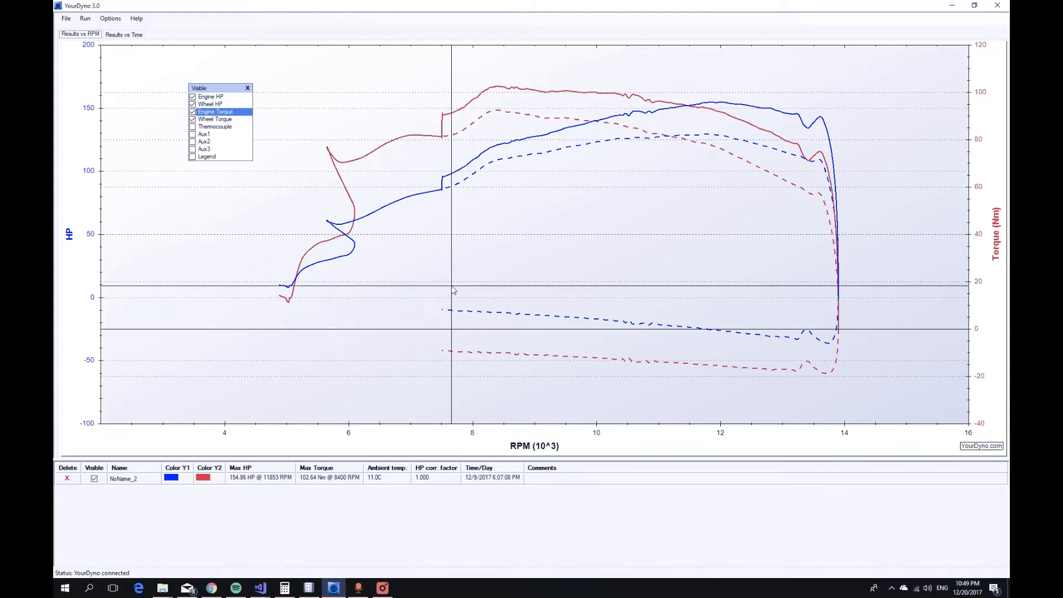
mouse_move(775, 199)
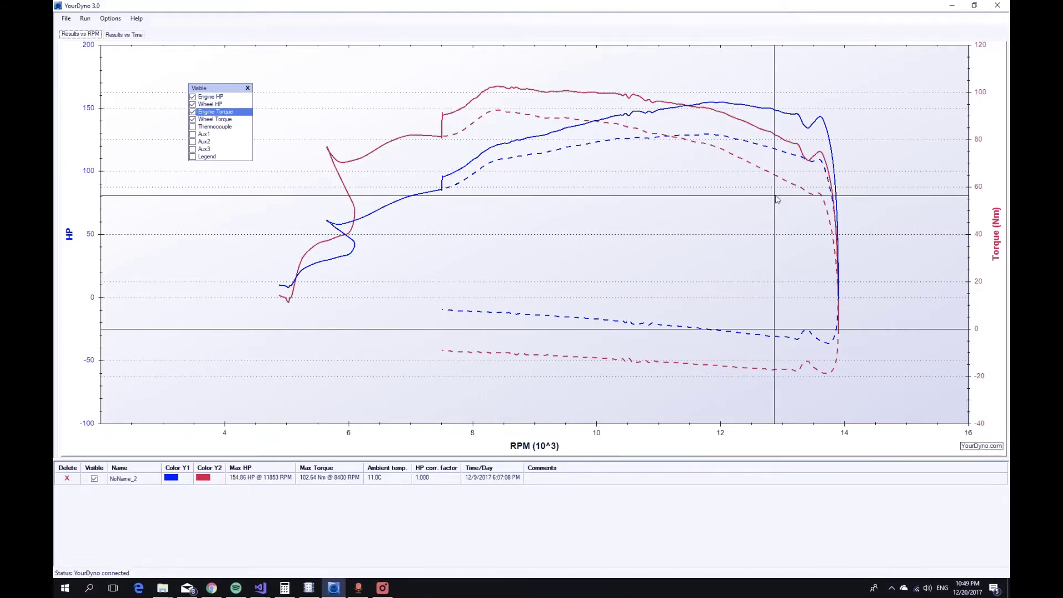
mouse_move(816, 122)
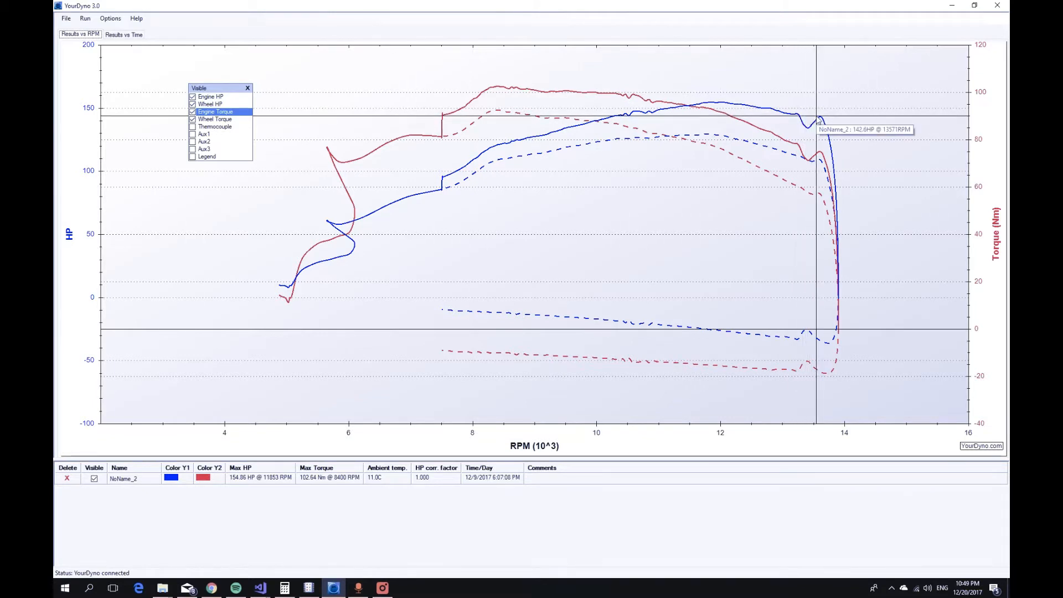
mouse_move(798, 118)
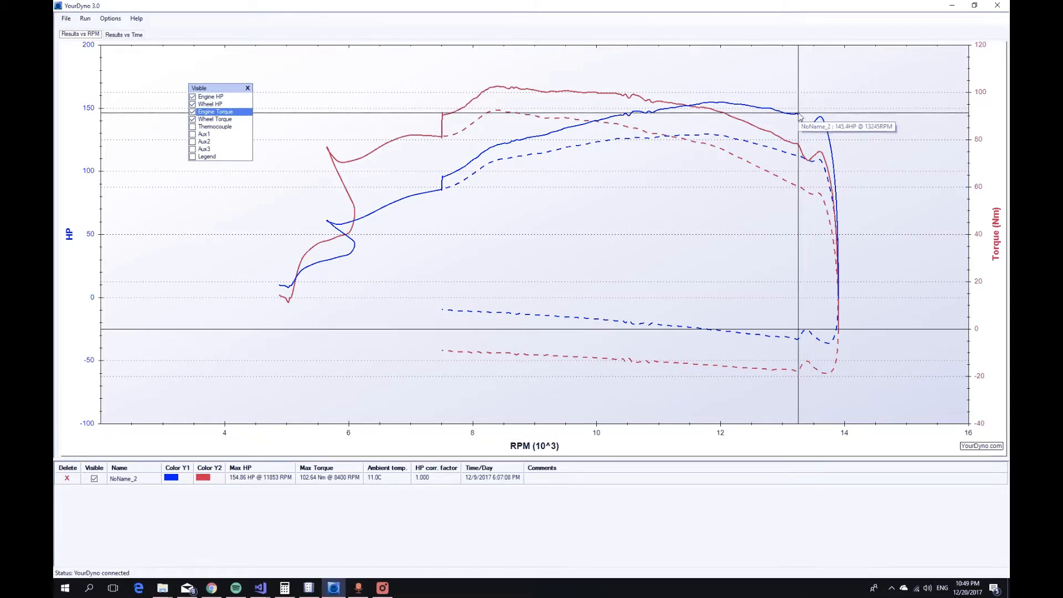
mouse_move(823, 284)
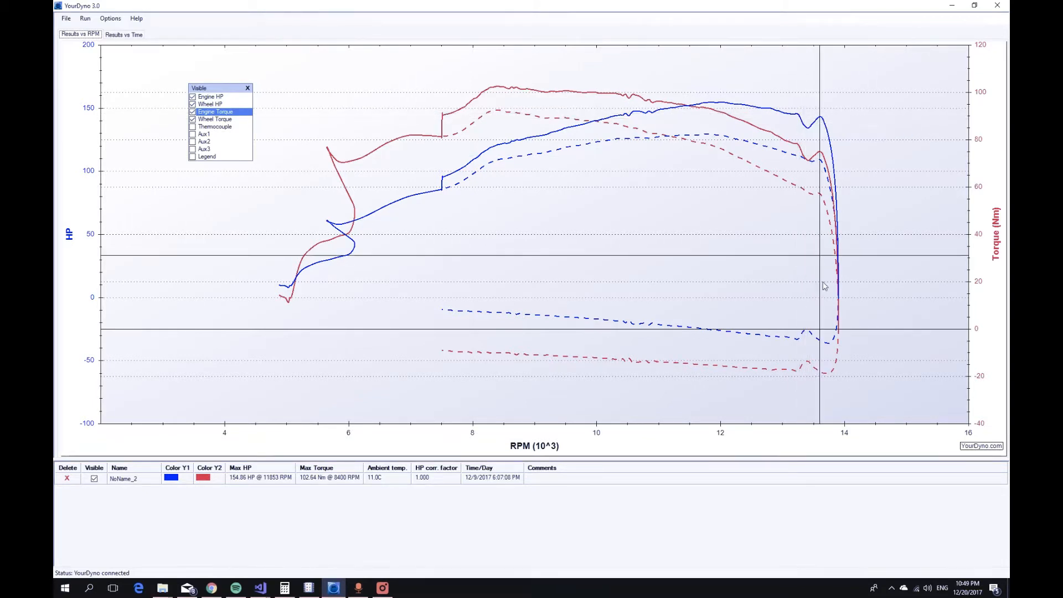
mouse_move(818, 344)
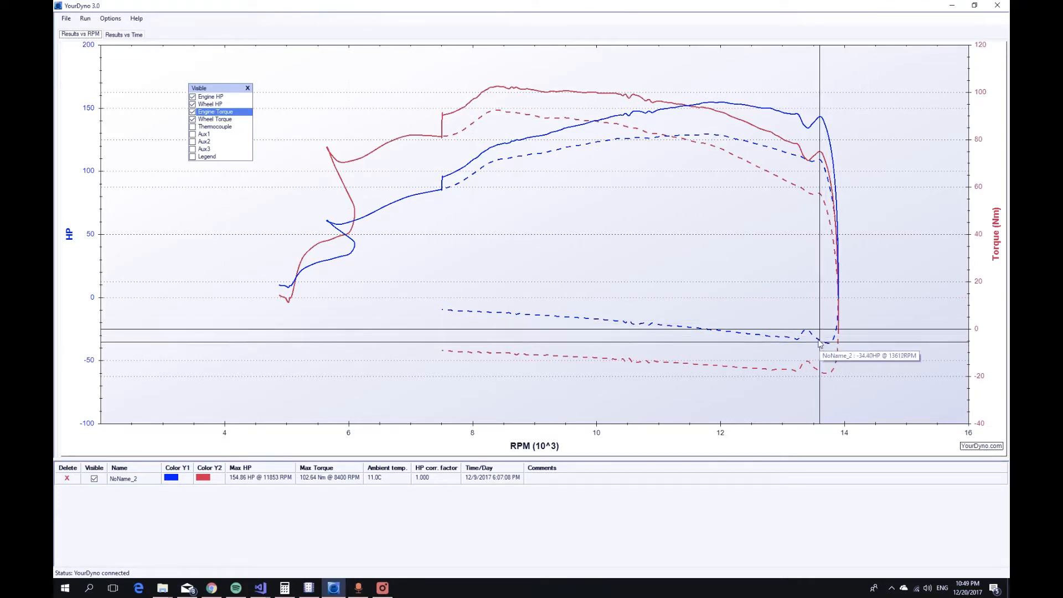
mouse_move(796, 337)
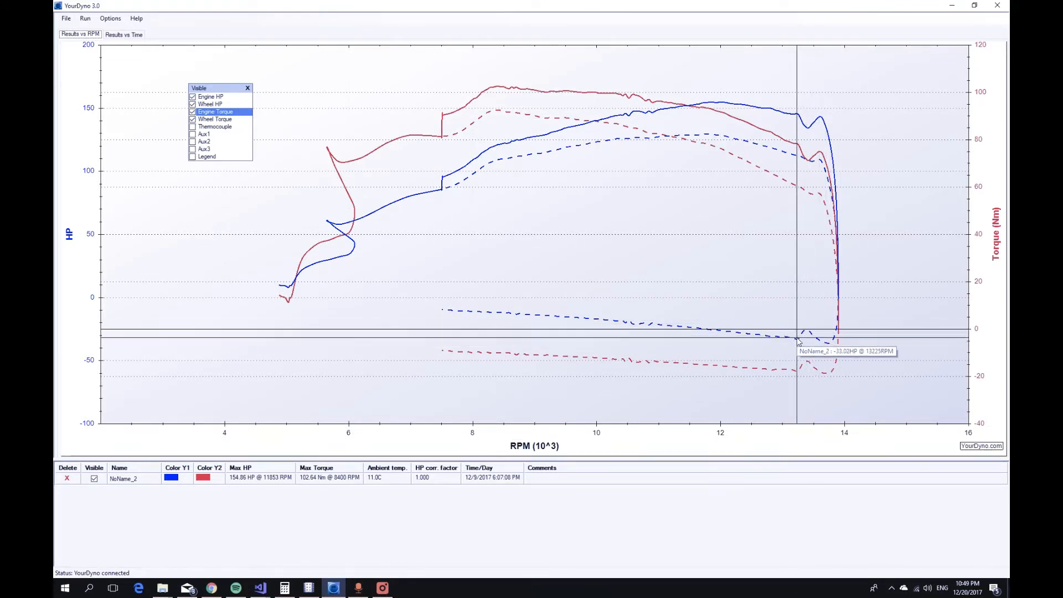
mouse_move(823, 177)
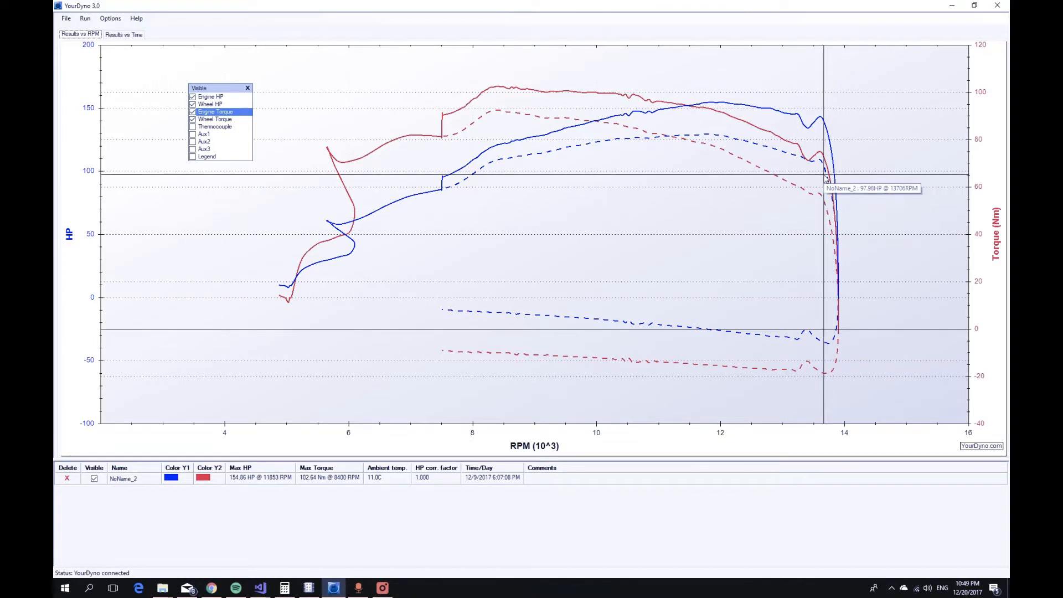
mouse_move(833, 166)
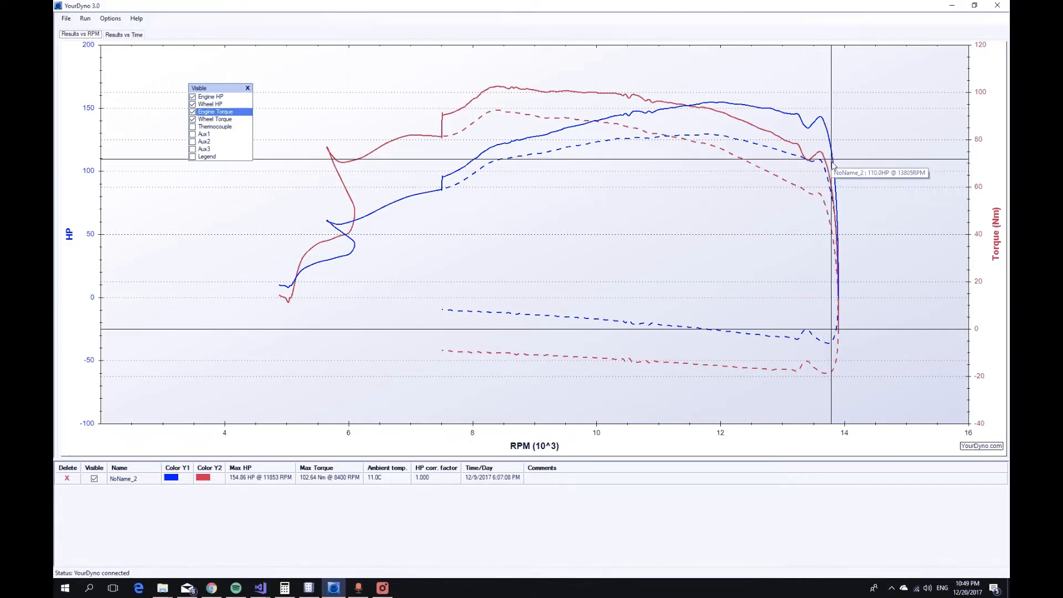
mouse_move(838, 224)
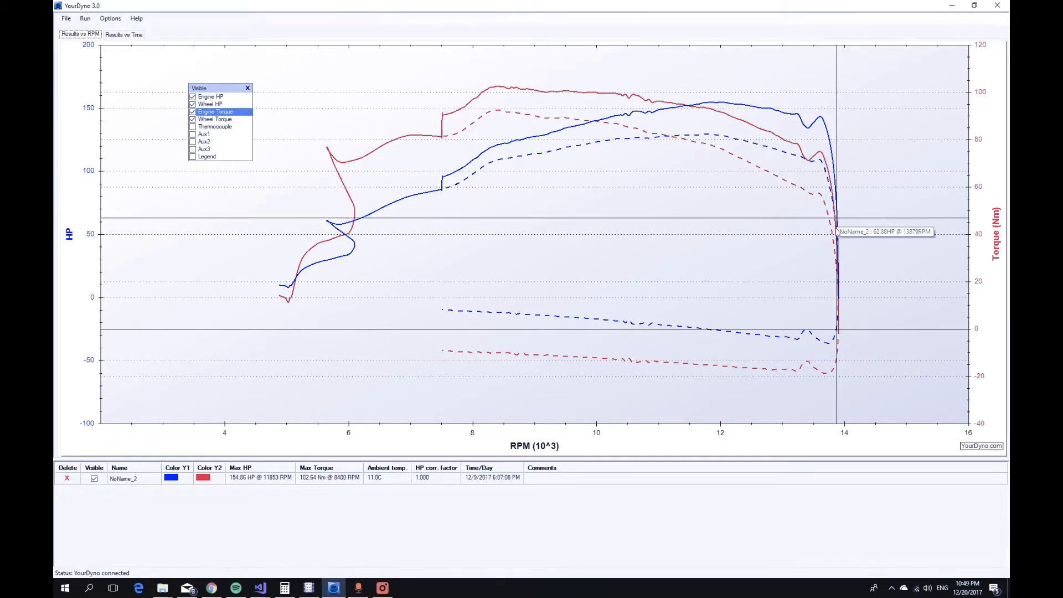
mouse_move(838, 310)
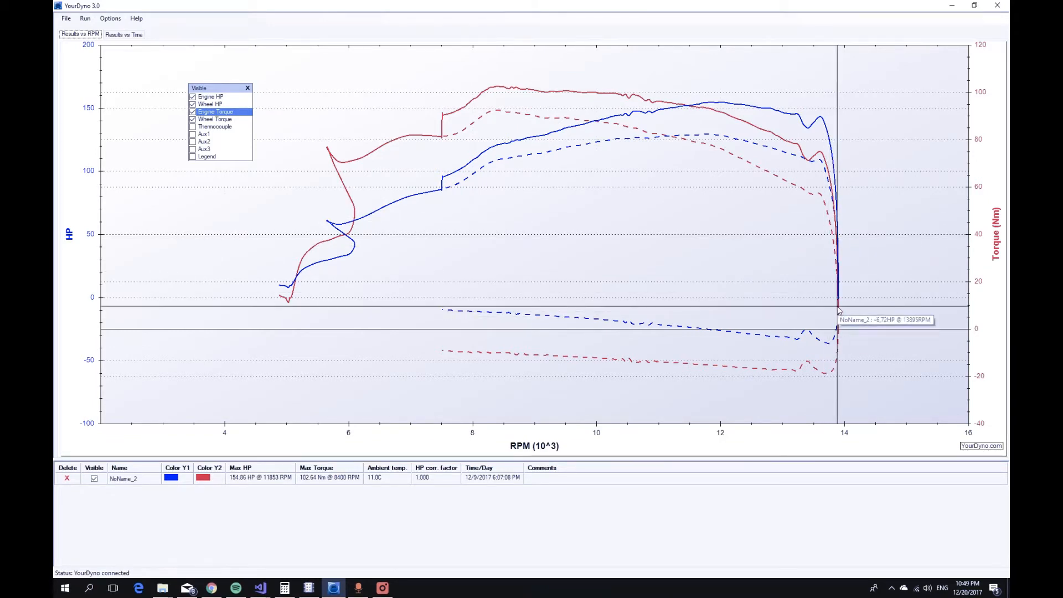
mouse_move(810, 341)
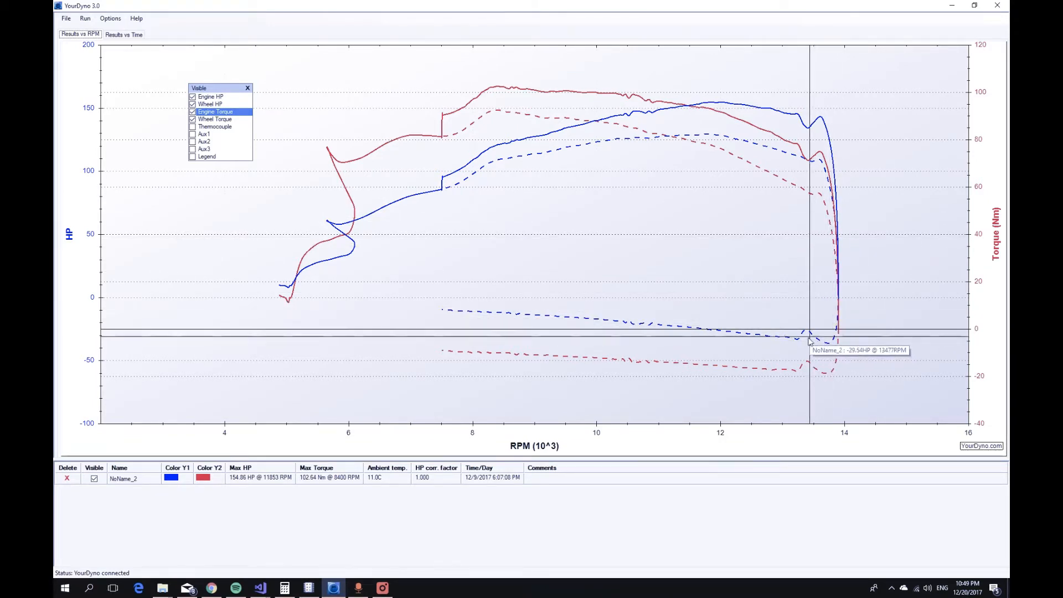
mouse_move(807, 345)
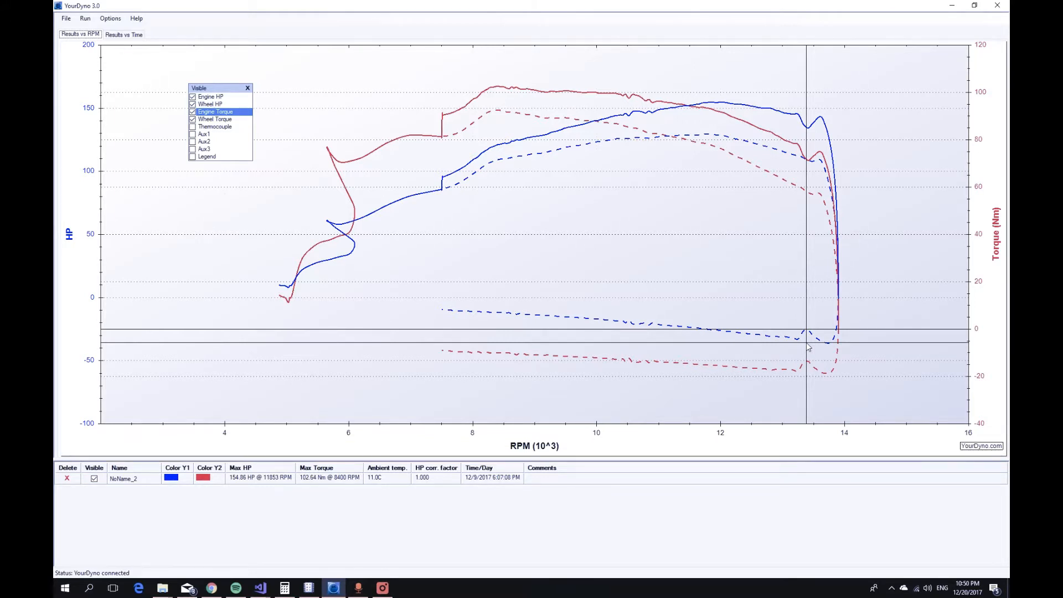
mouse_move(808, 338)
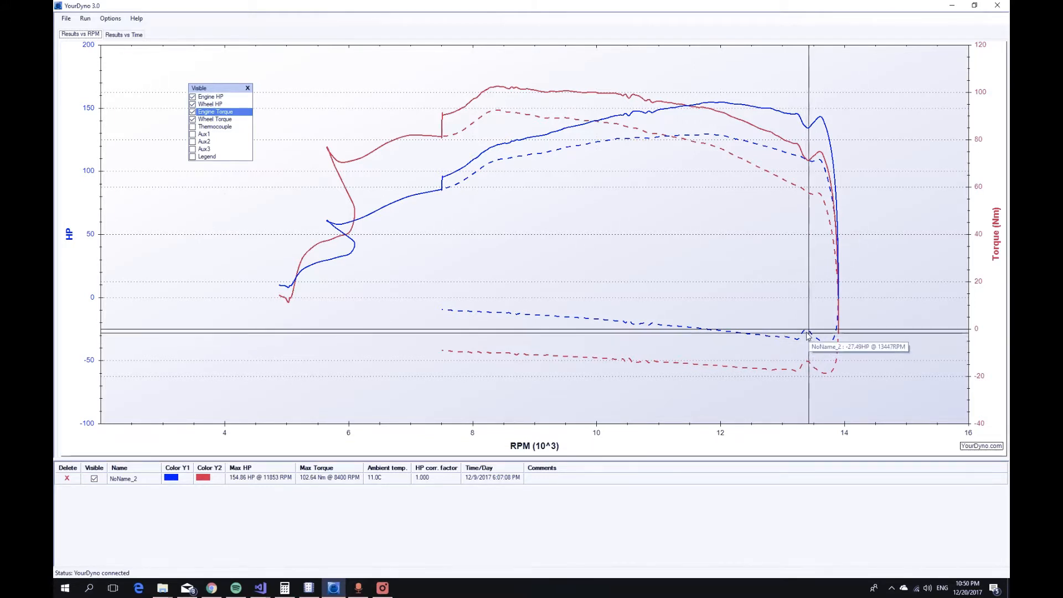
mouse_move(826, 345)
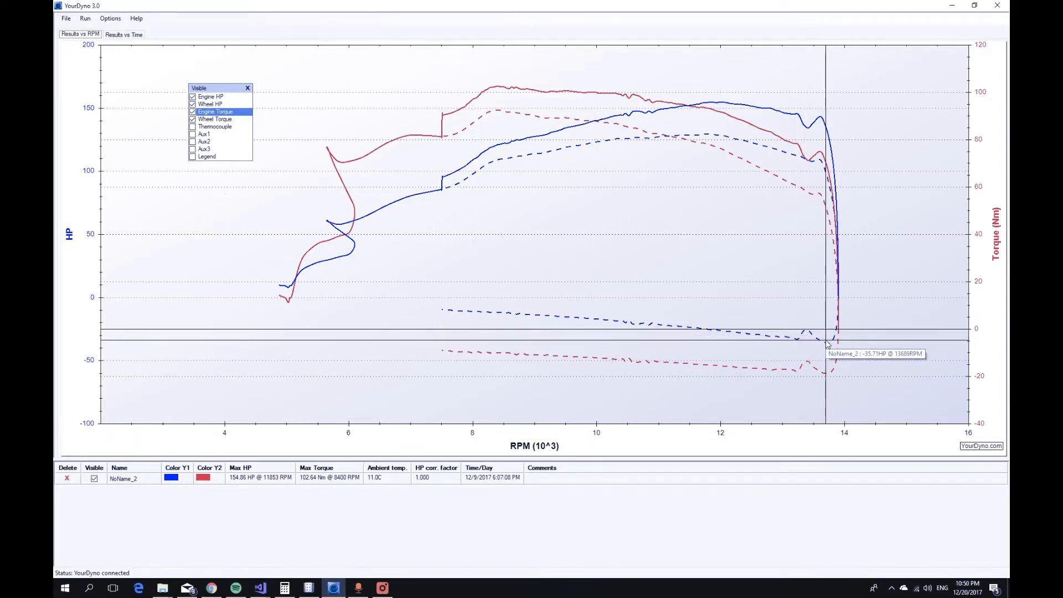
mouse_move(809, 342)
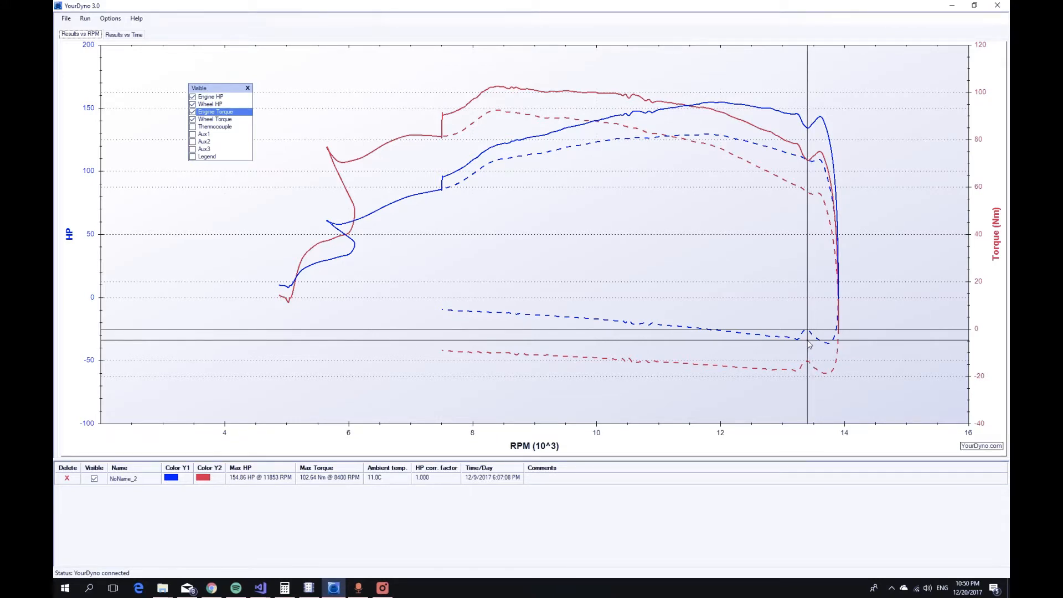
mouse_move(667, 340)
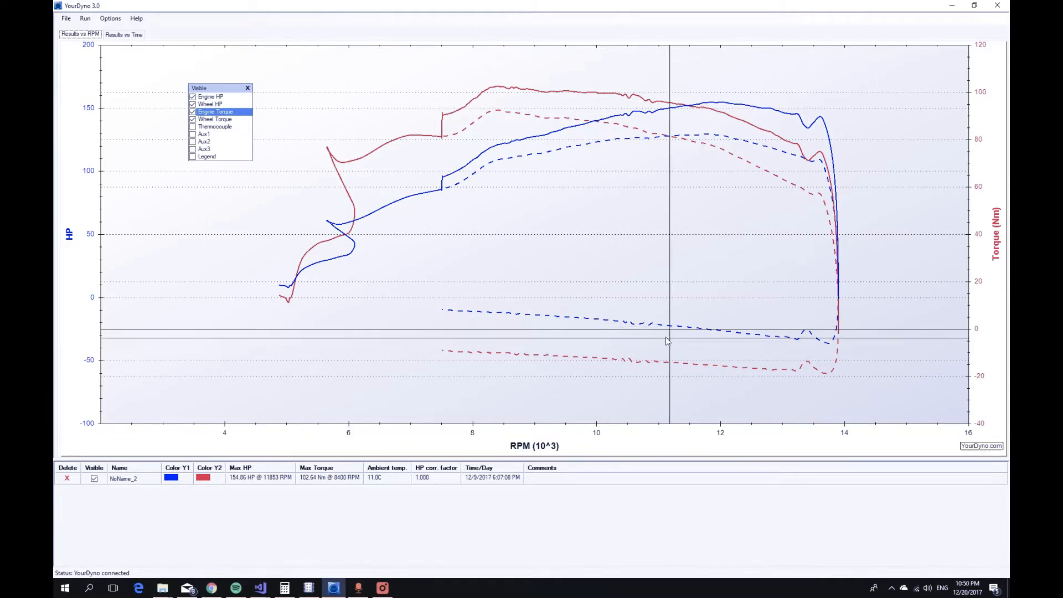
mouse_move(653, 337)
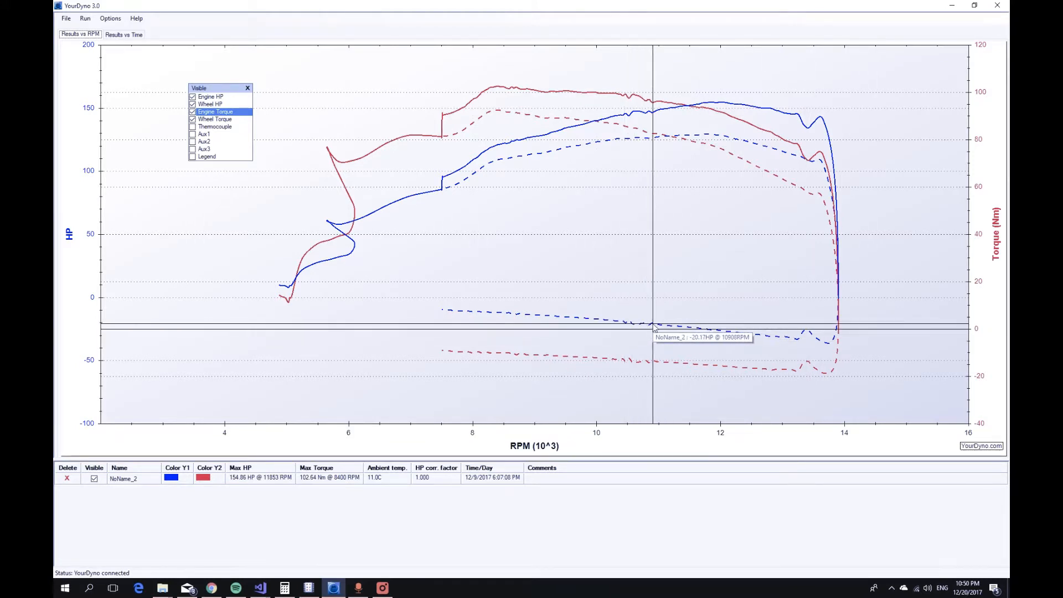
mouse_move(645, 324)
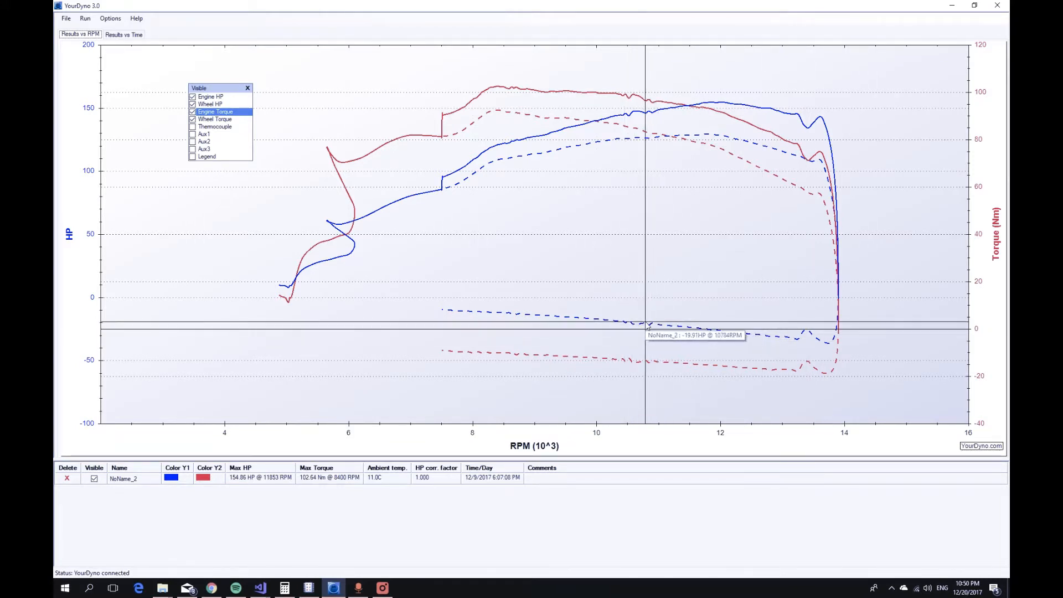
mouse_move(638, 115)
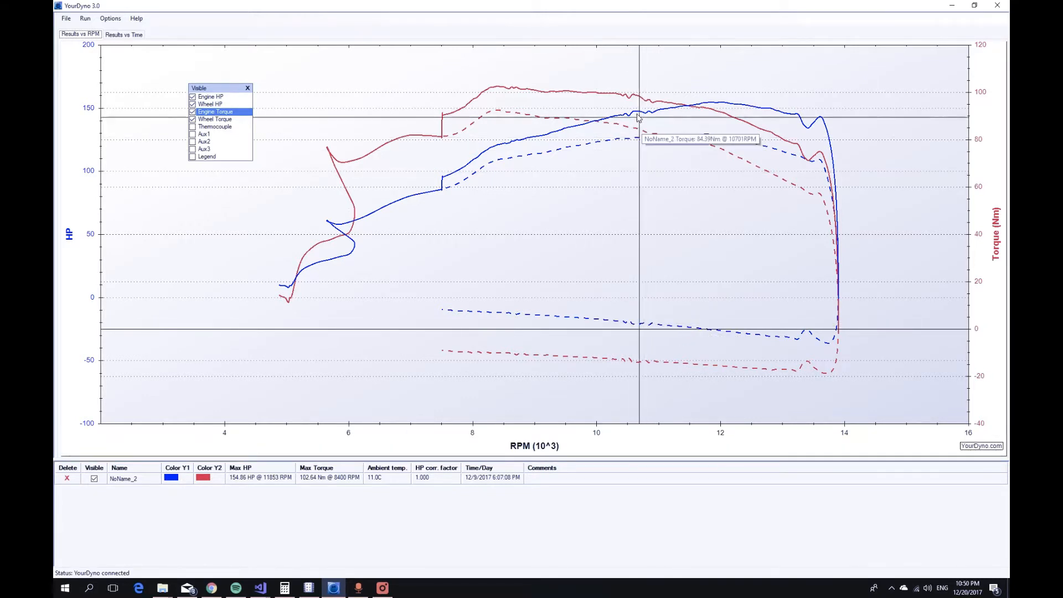
mouse_move(625, 118)
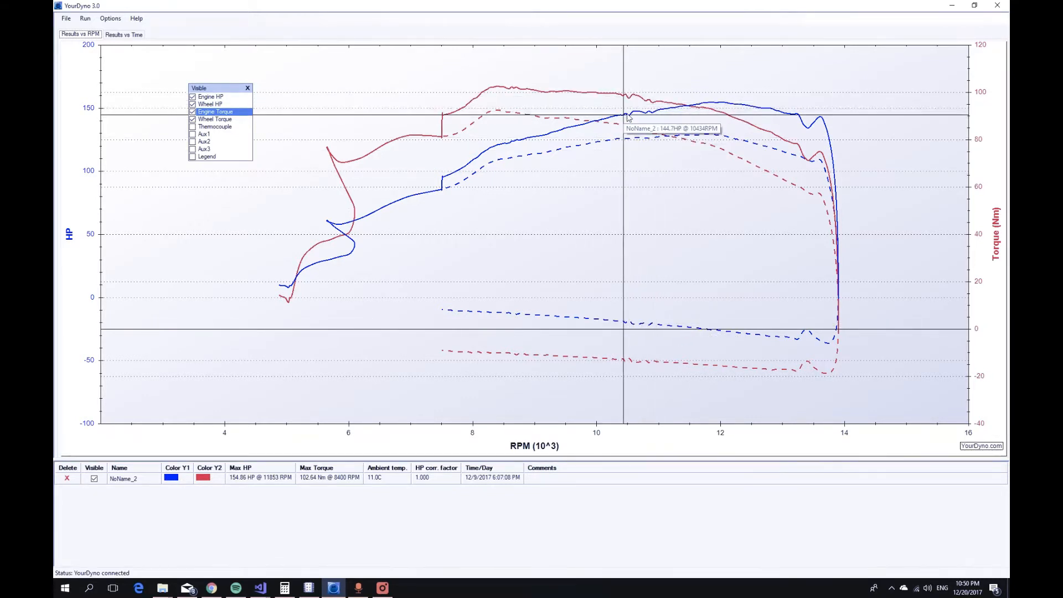
mouse_move(657, 117)
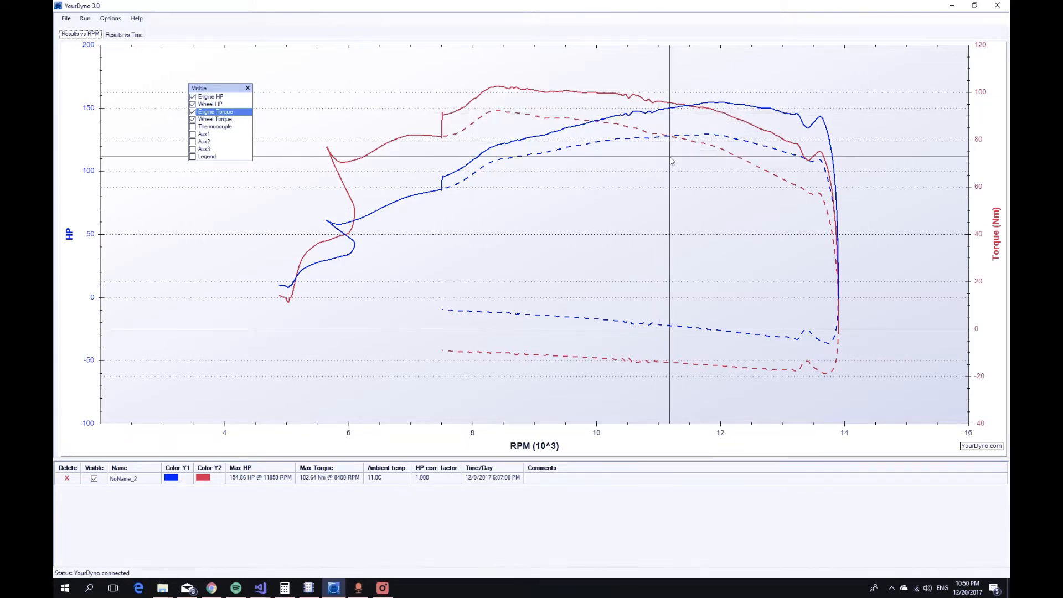
mouse_move(778, 161)
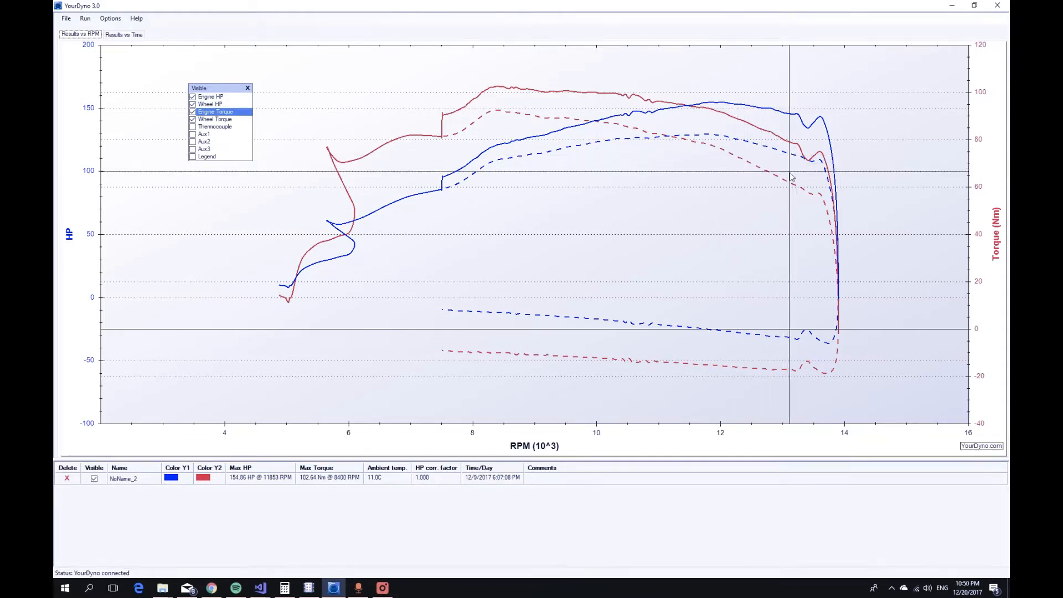
mouse_move(811, 196)
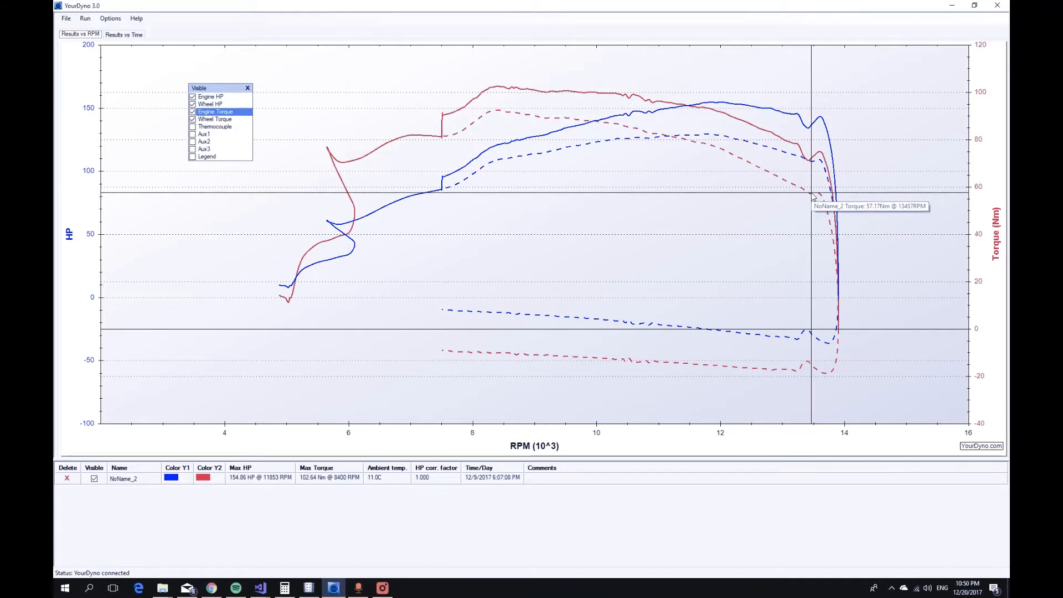
mouse_move(820, 198)
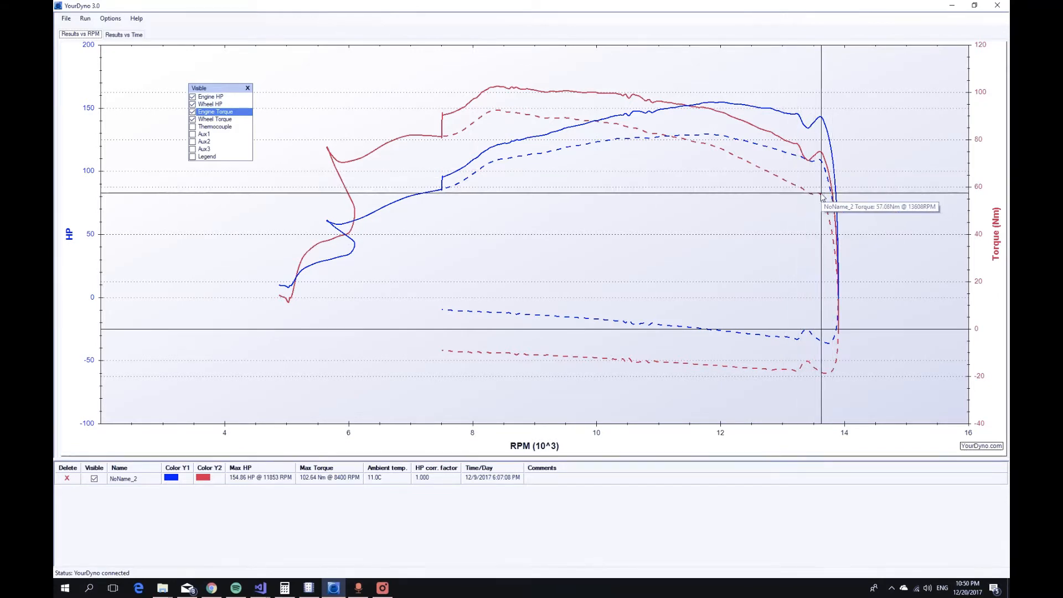
mouse_move(824, 120)
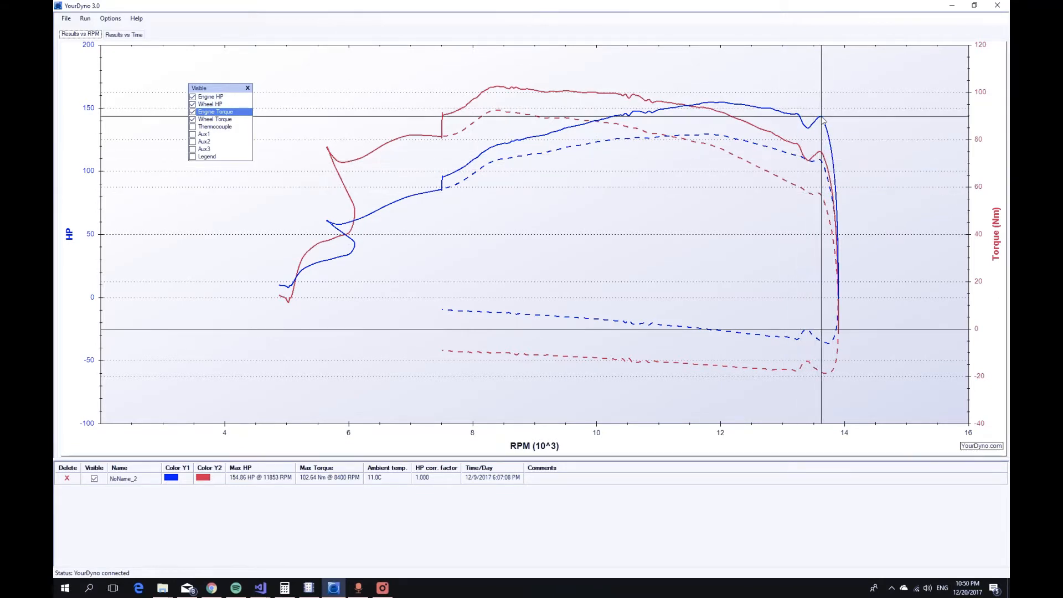
mouse_move(683, 102)
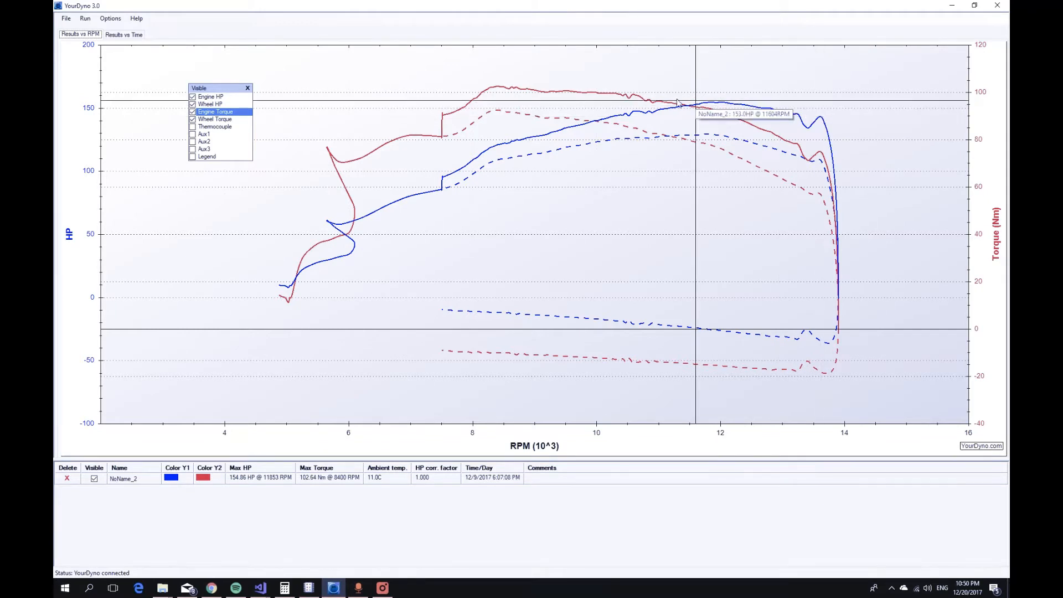
mouse_move(549, 146)
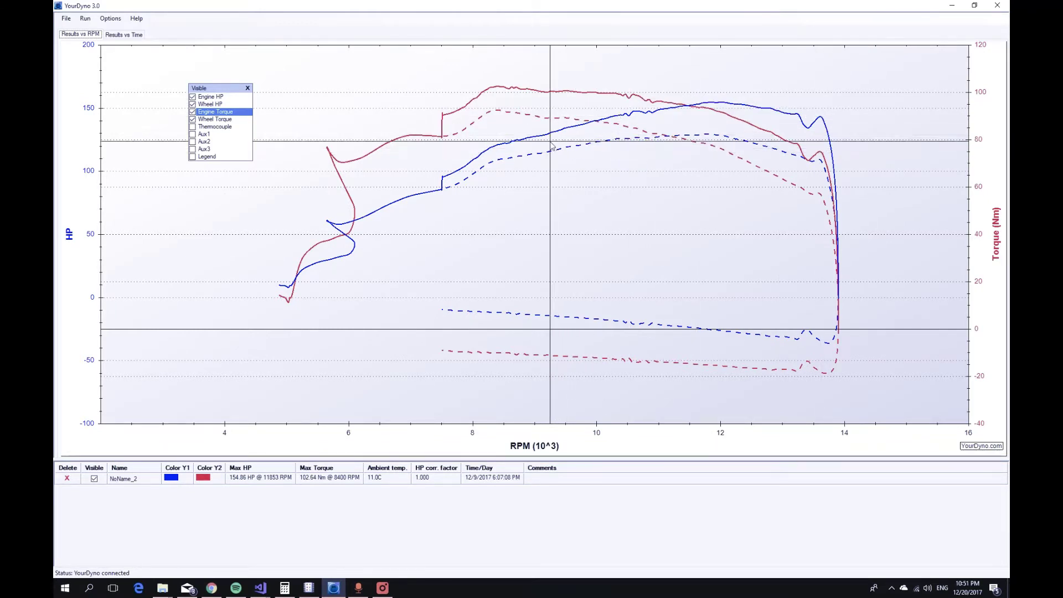
mouse_move(551, 146)
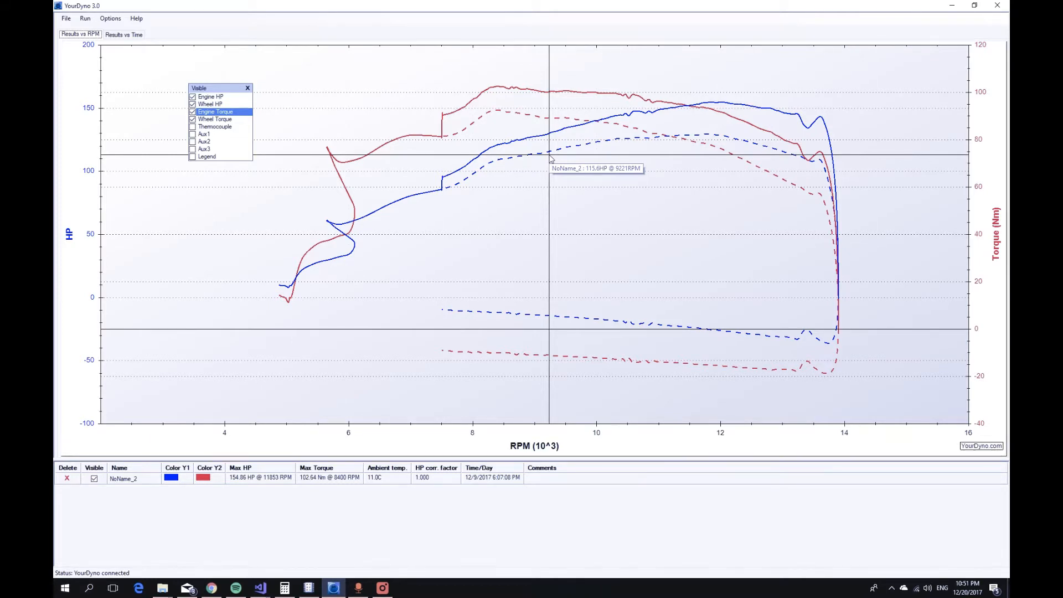
mouse_move(549, 159)
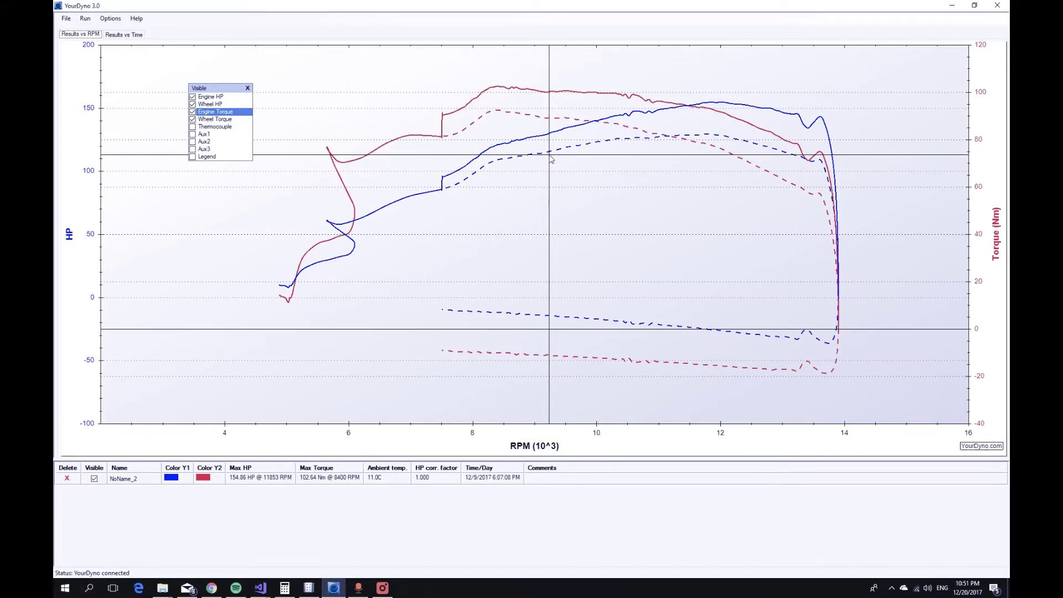
mouse_move(549, 158)
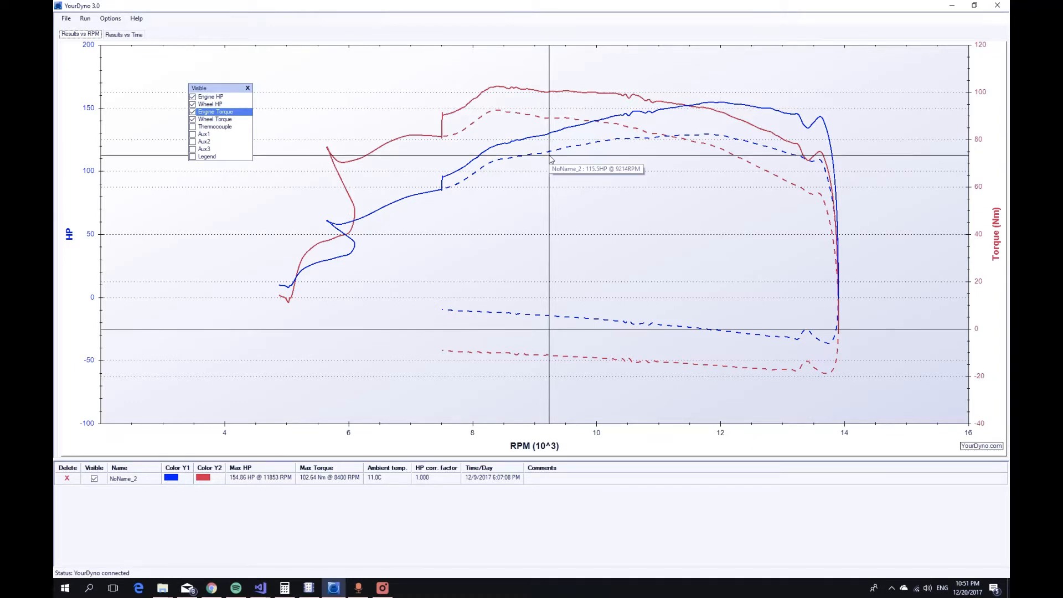
mouse_move(799, 313)
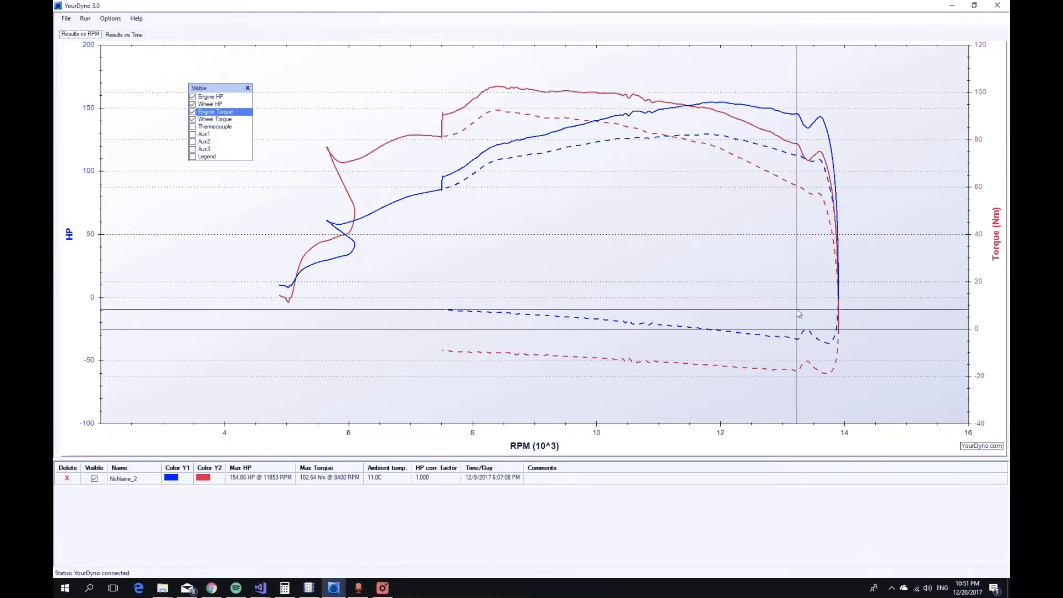
mouse_move(834, 328)
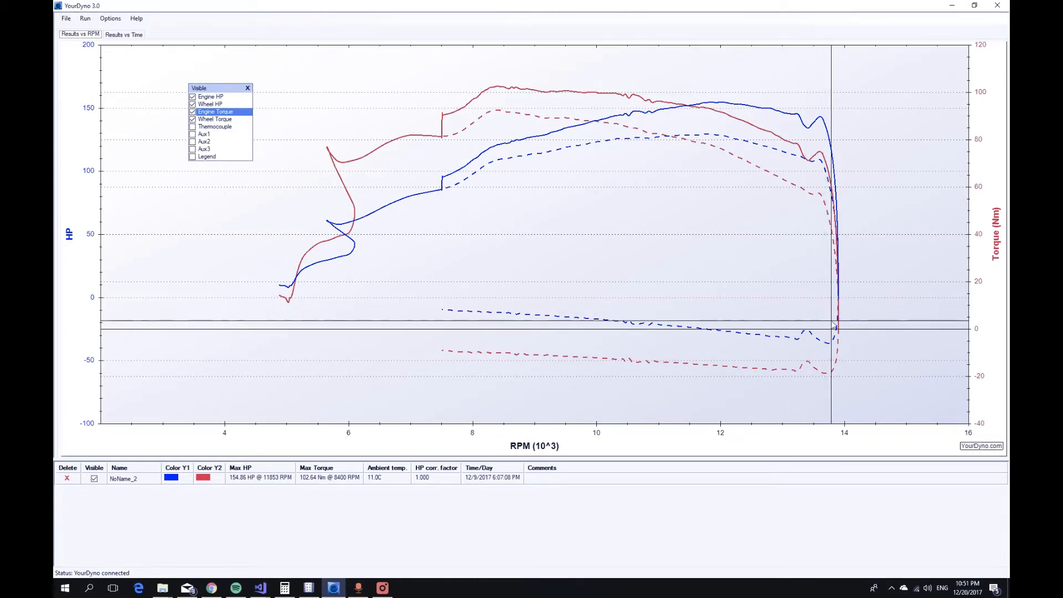
mouse_move(838, 324)
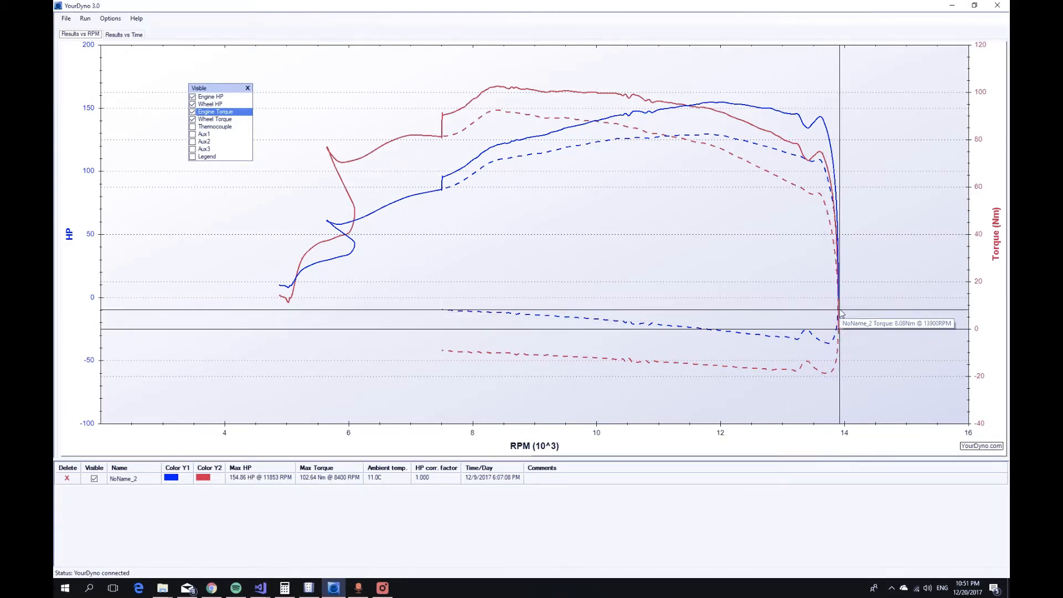
mouse_move(839, 301)
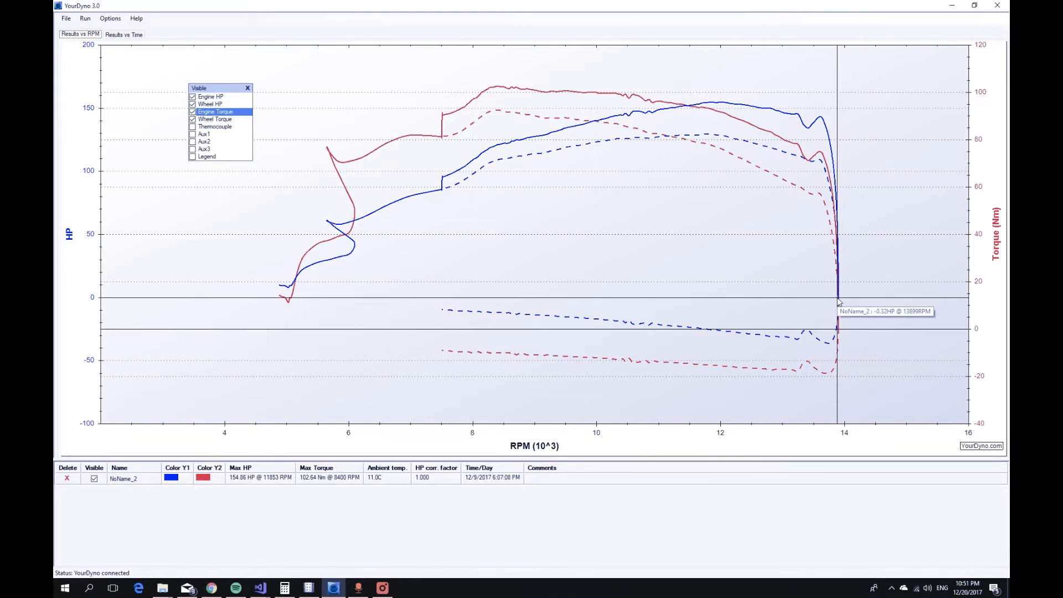
mouse_move(671, 185)
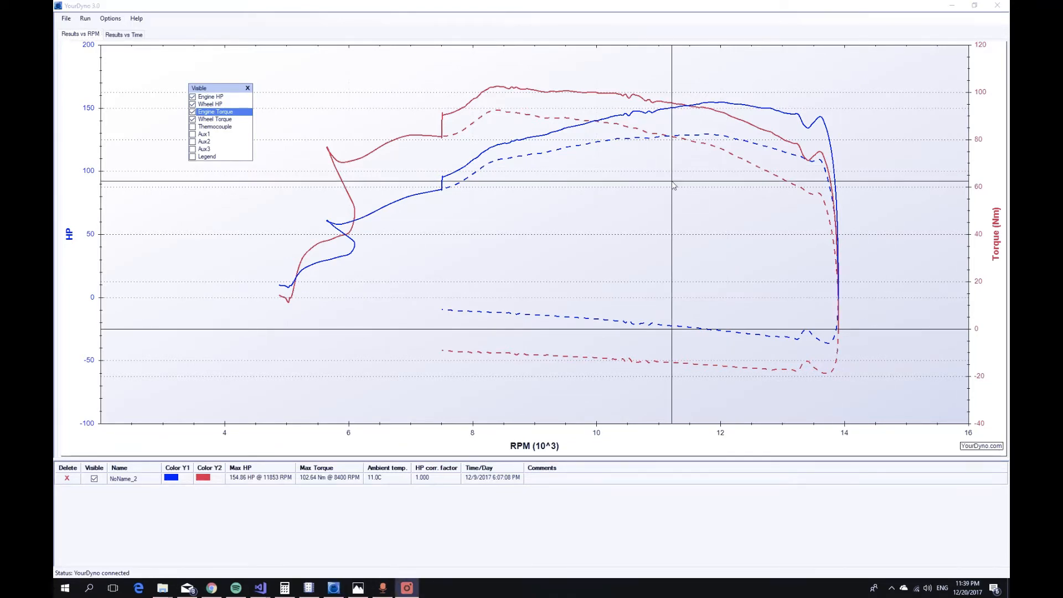
mouse_move(586, 171)
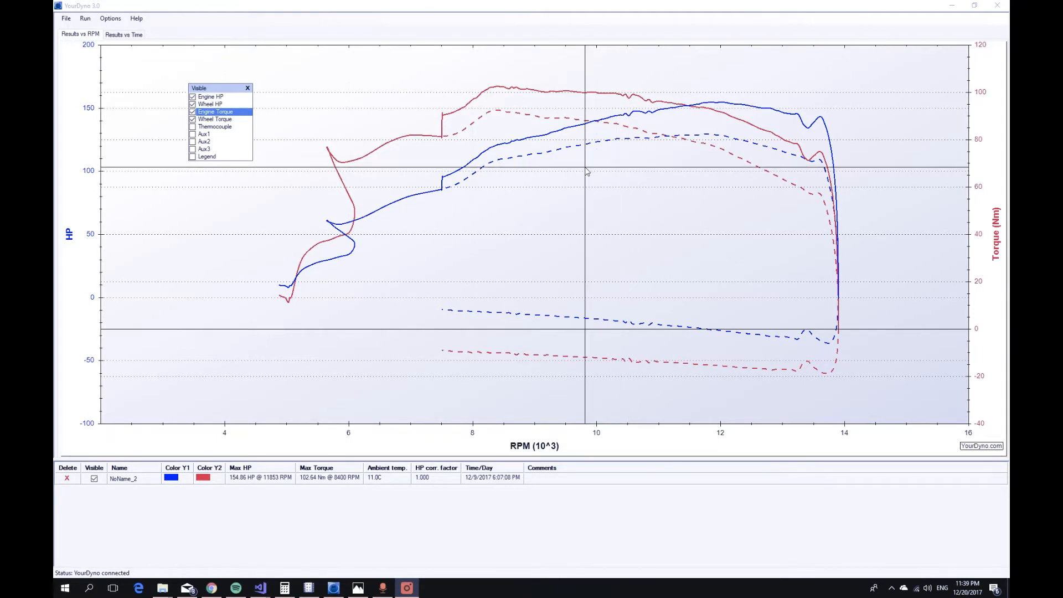
mouse_move(109, 19)
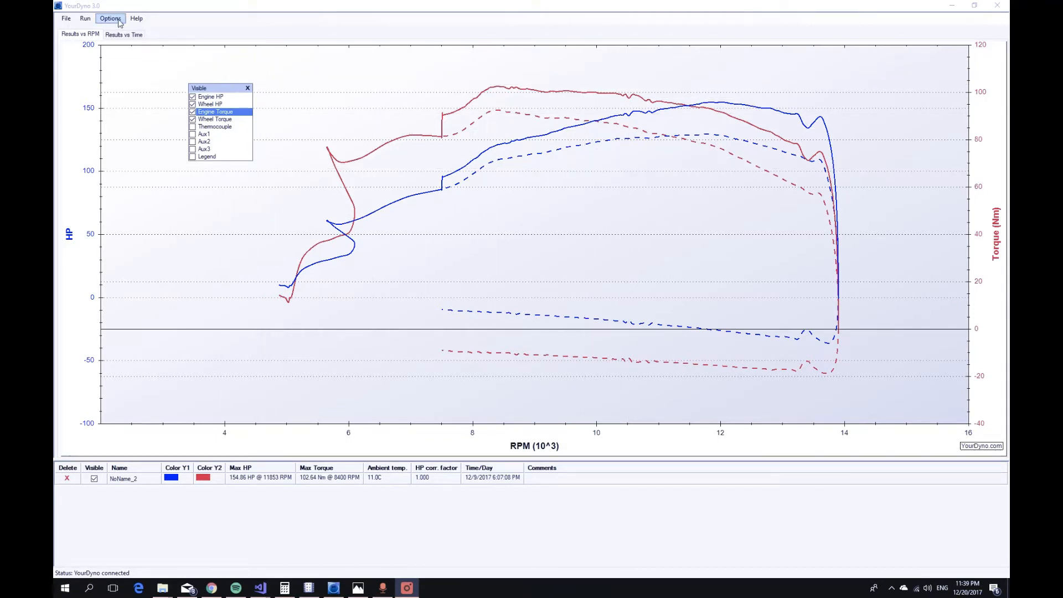
Show the Brake Controller setup page in the Options dialog
click(110, 19)
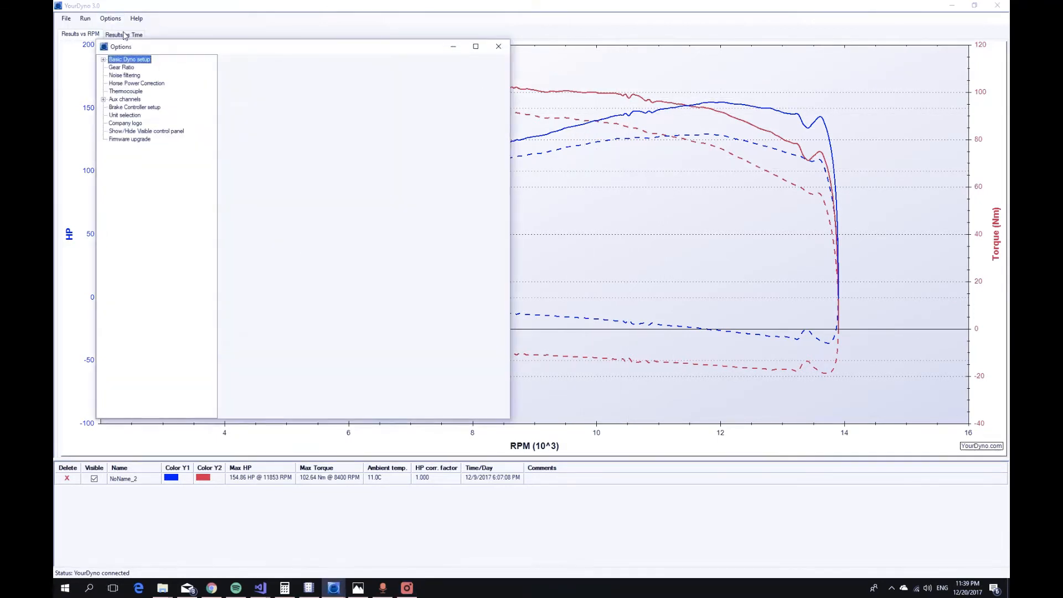
click(134, 107)
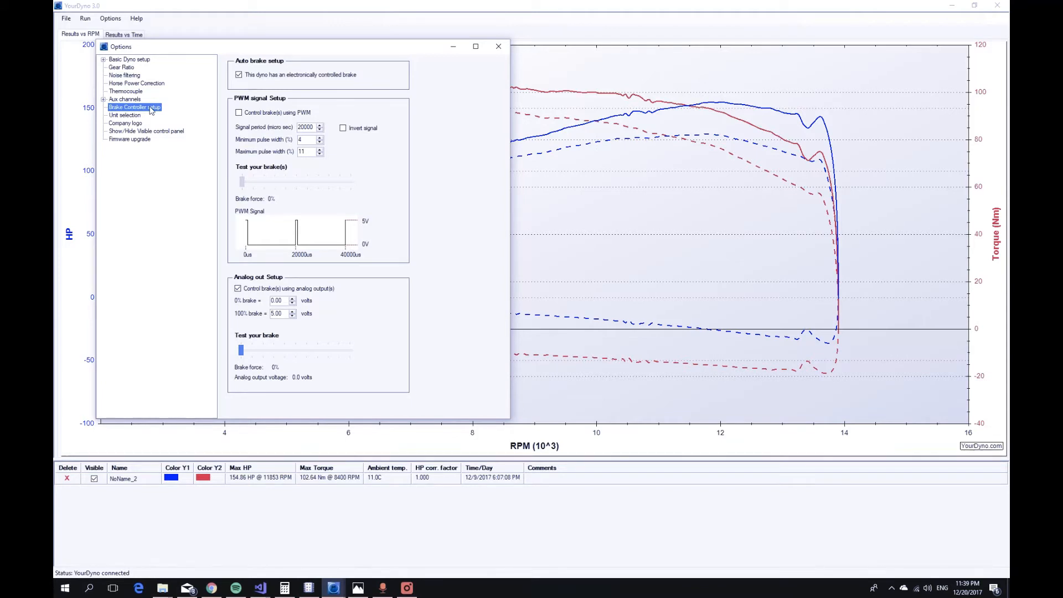
mouse_move(170, 190)
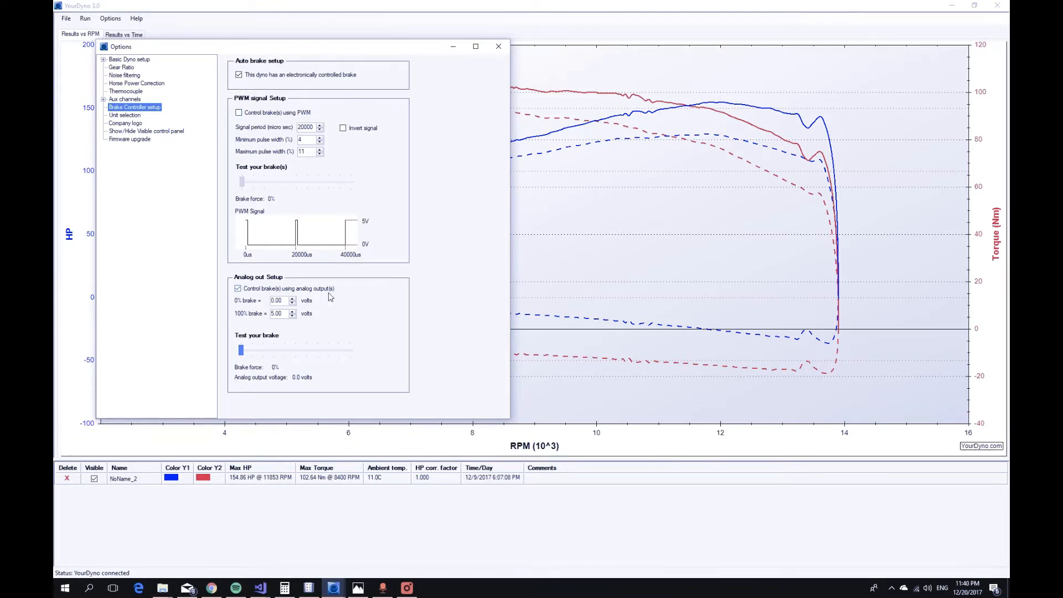
mouse_move(155, 112)
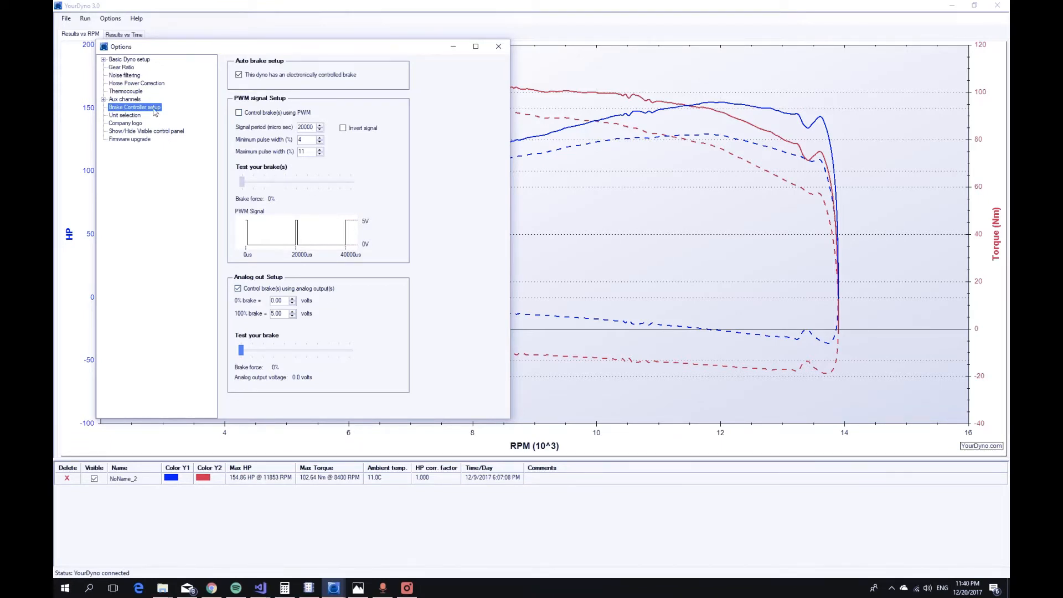
Show the Horse Power Correction page and review its SAE J1349 and frictional loss settings
click(136, 83)
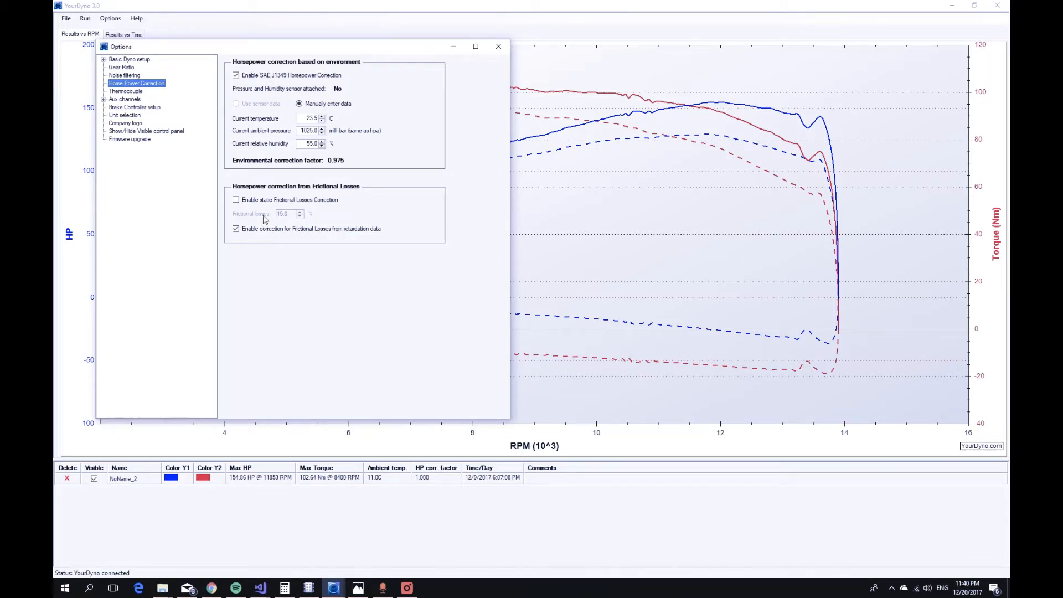
click(236, 199)
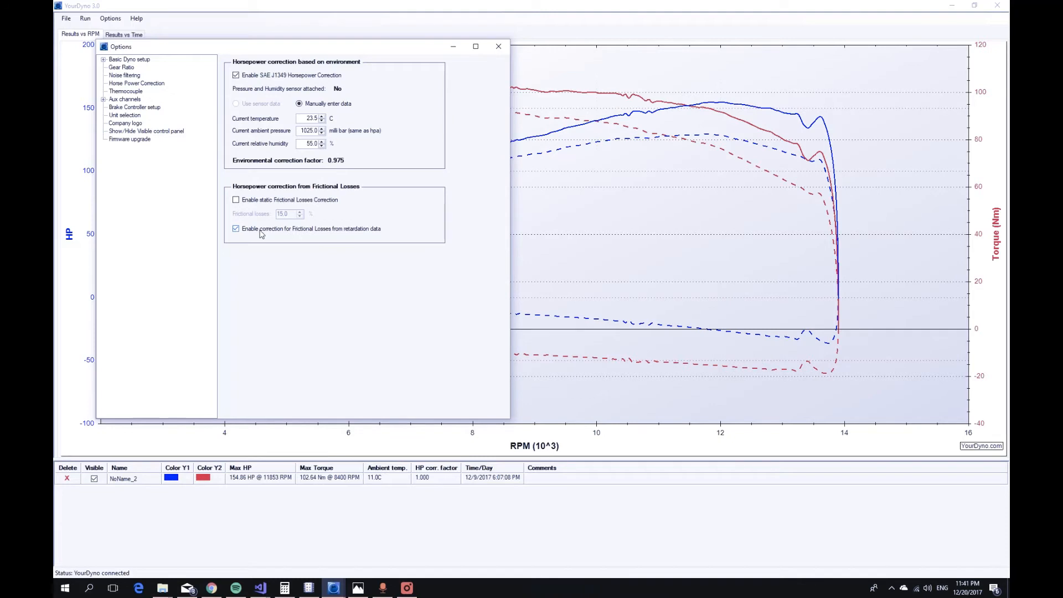
mouse_move(325, 228)
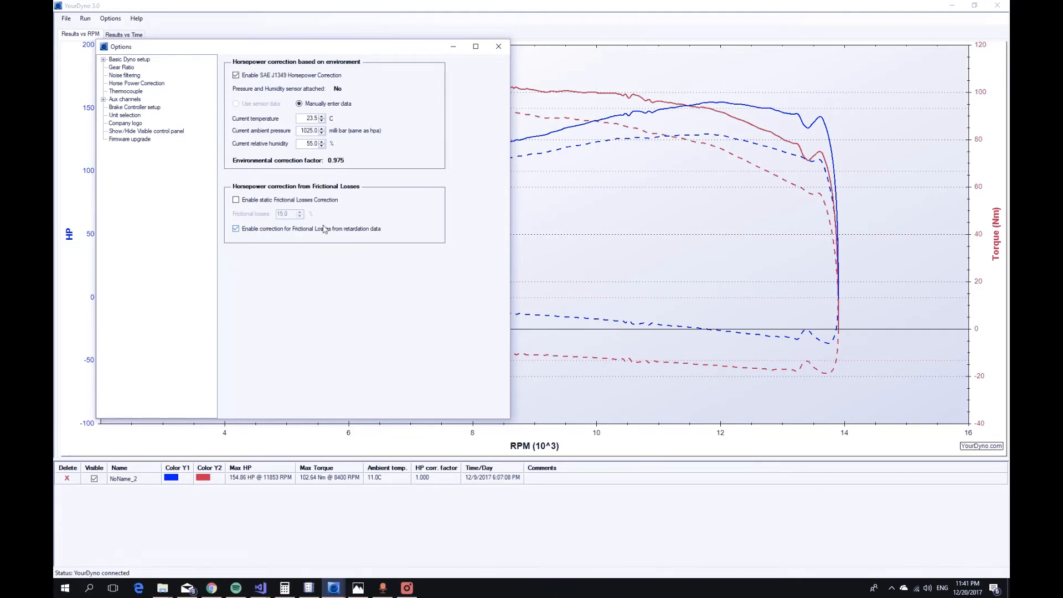
mouse_move(315, 234)
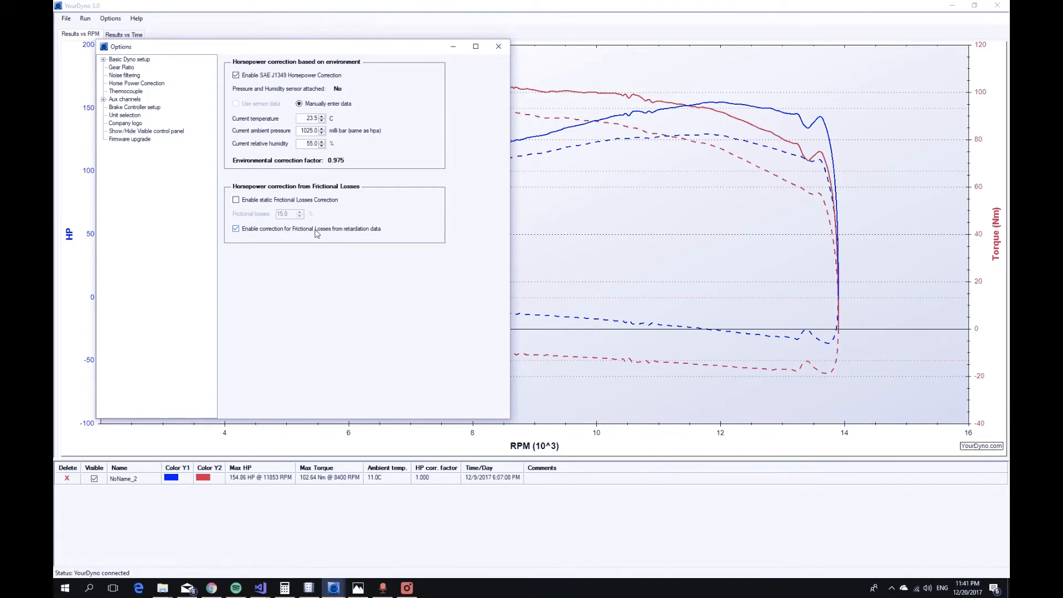
mouse_move(140, 64)
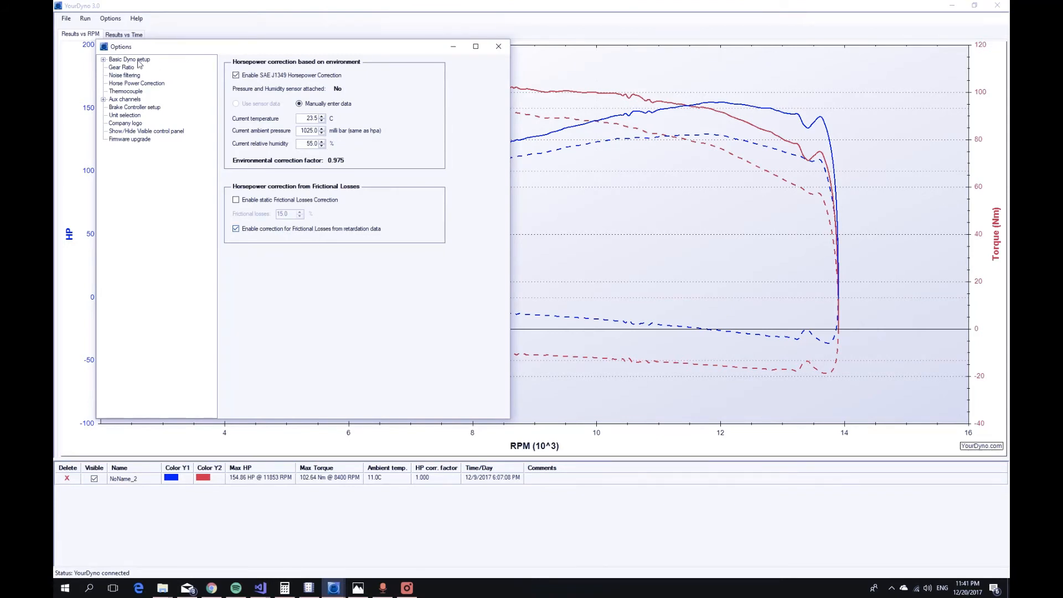
Show Brake Dyno w/Load Cell(s) and toggle inertia compensation during acceleration off and back on
click(129, 59)
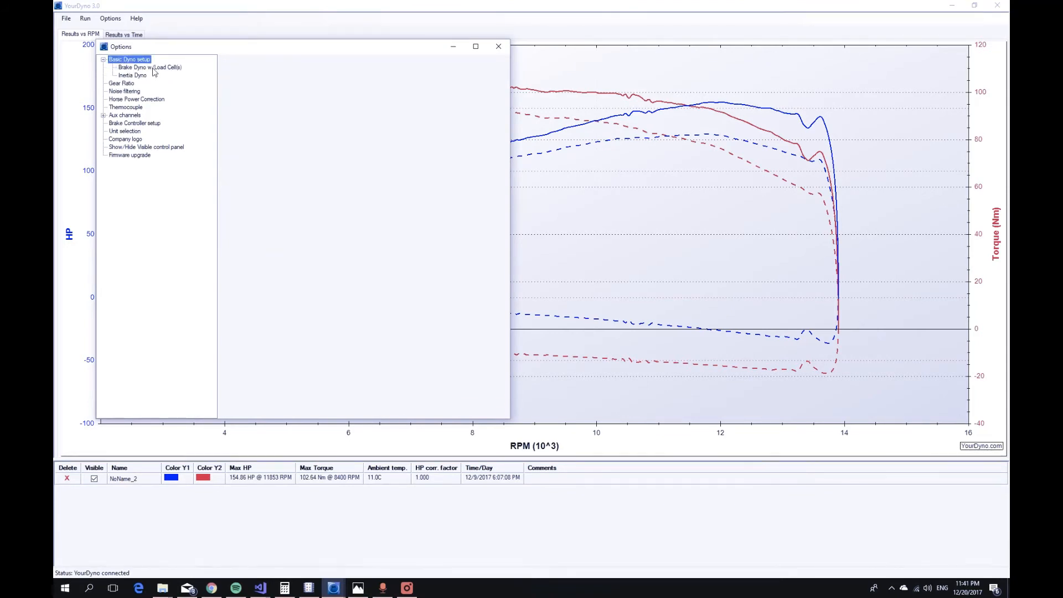
click(148, 68)
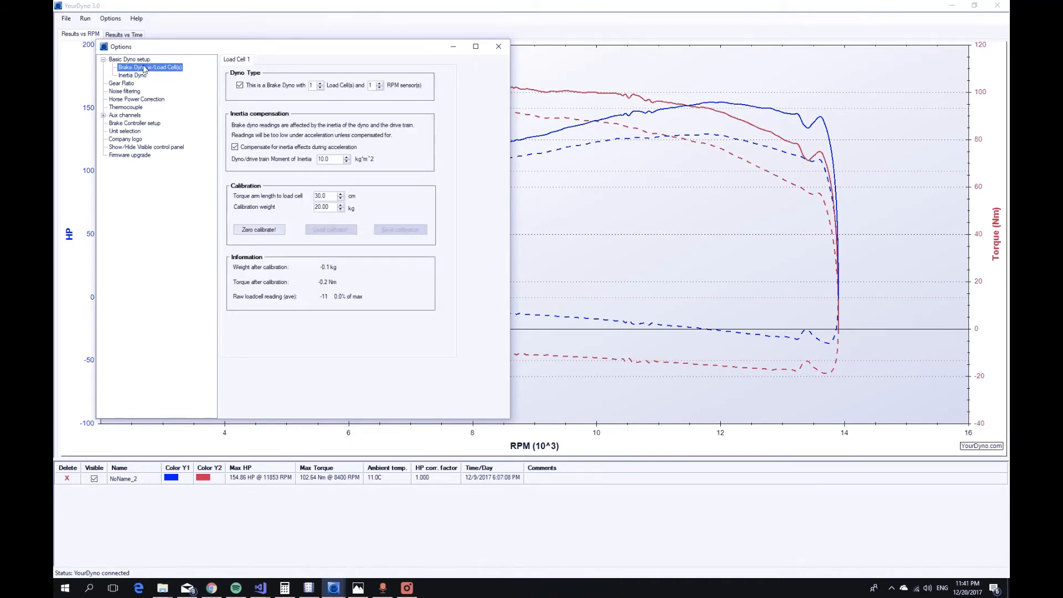
mouse_move(329, 158)
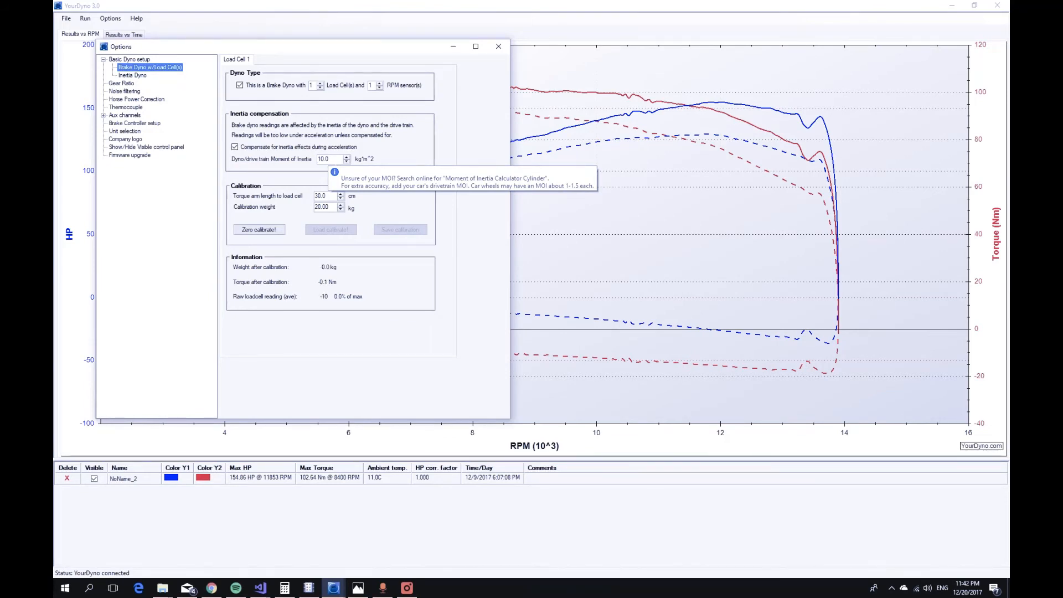
mouse_move(273, 157)
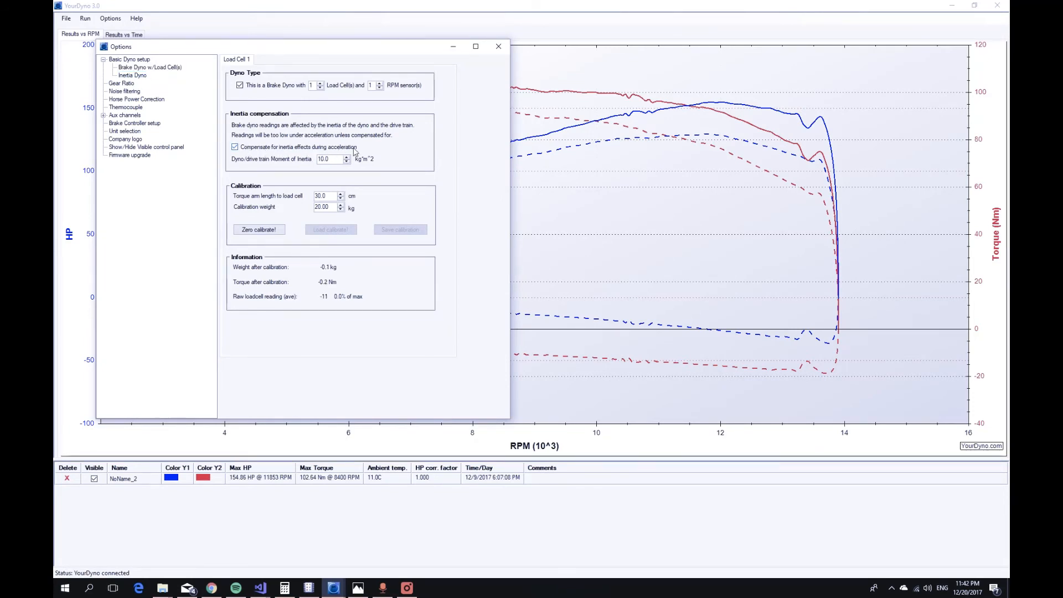
mouse_move(262, 153)
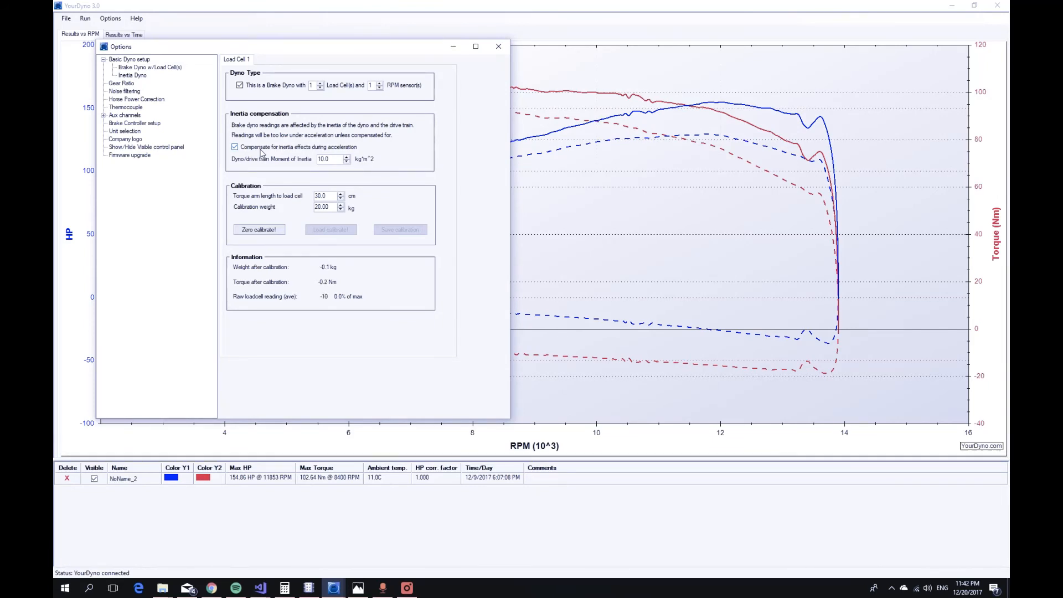
click(258, 229)
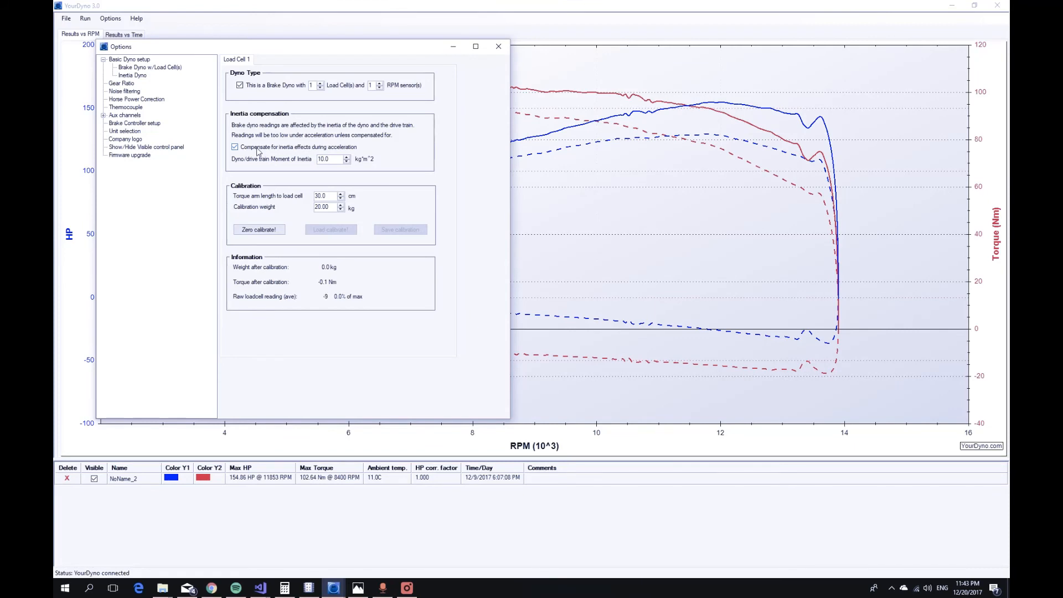
click(234, 147)
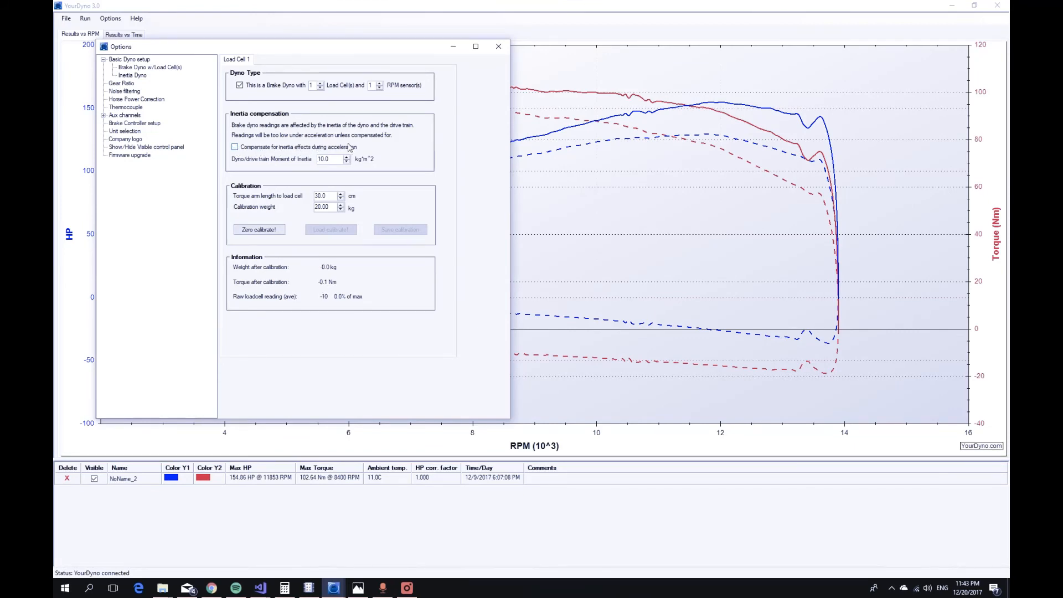
click(235, 148)
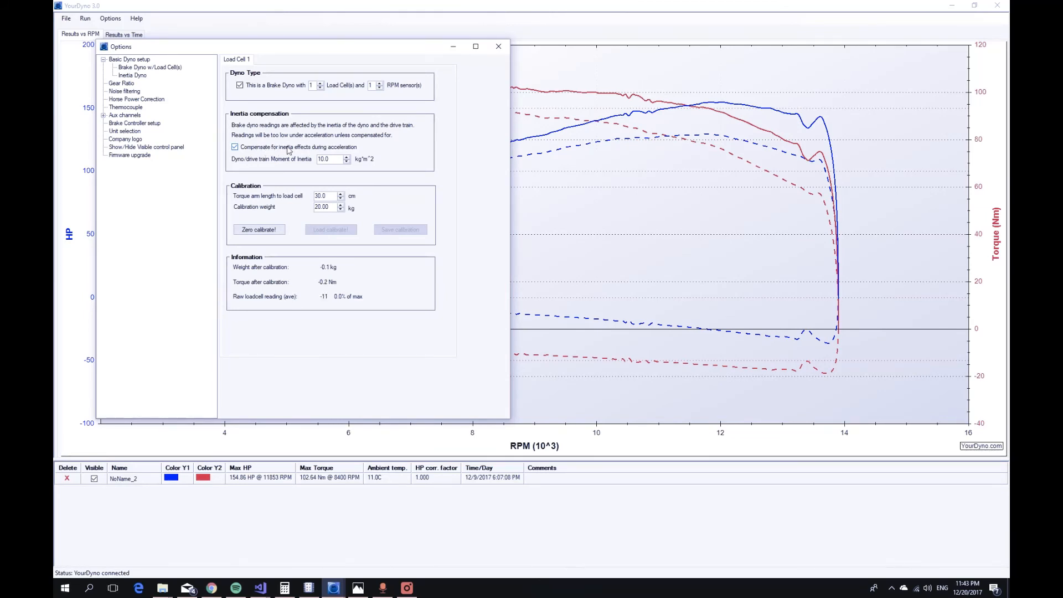
click(258, 229)
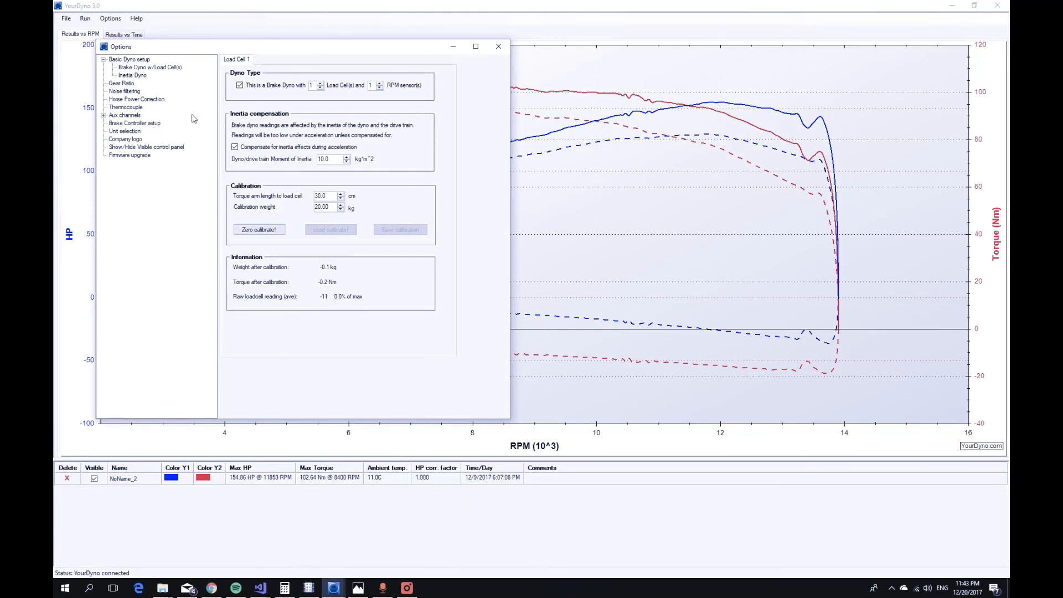
Show Noise filtering and toggle the IIR filter off and back on, leaving it enabled
click(125, 90)
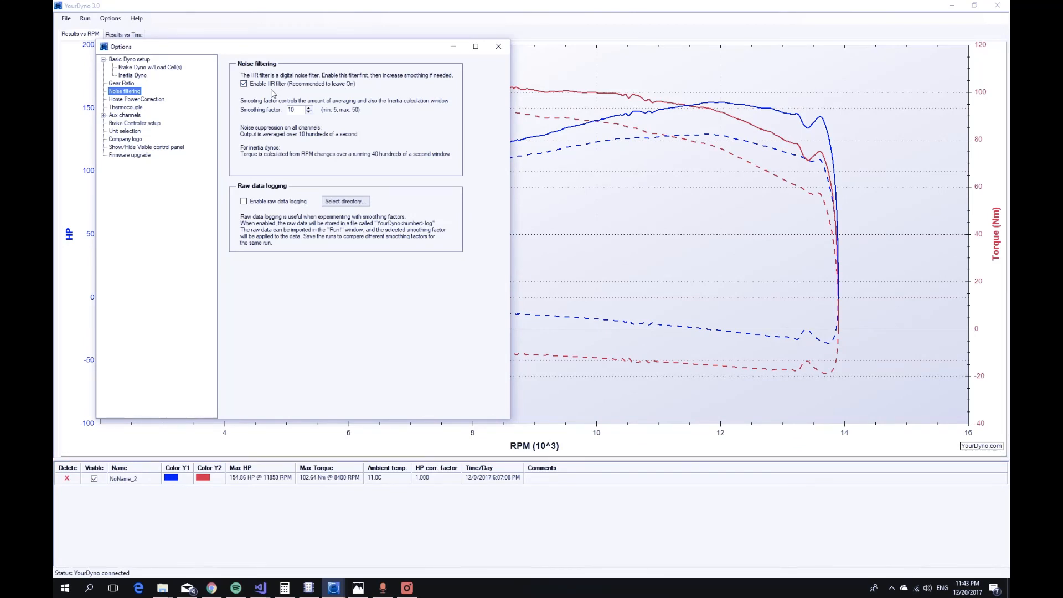
mouse_move(280, 90)
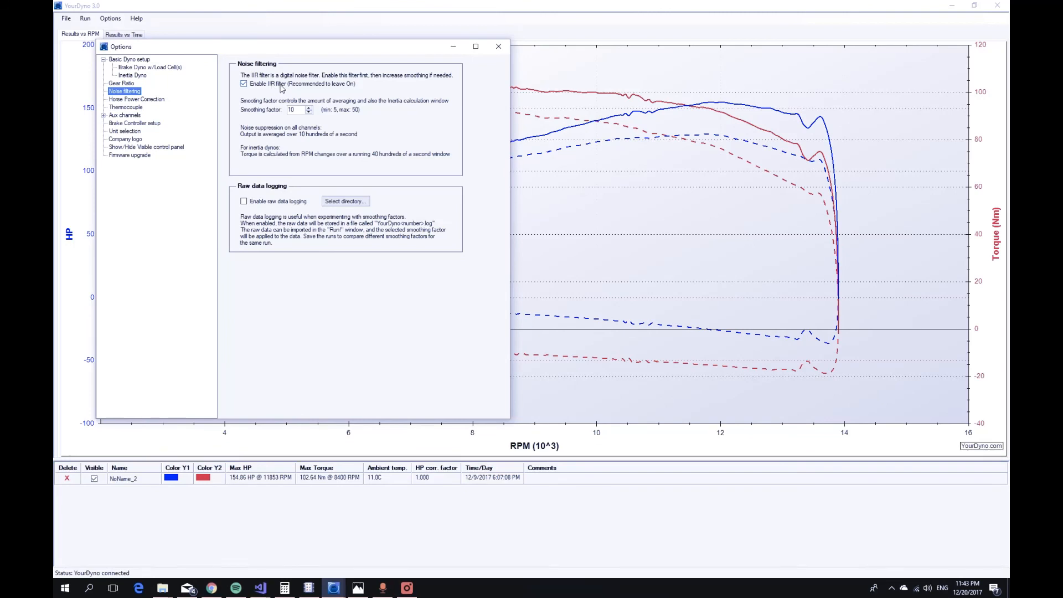
mouse_move(289, 116)
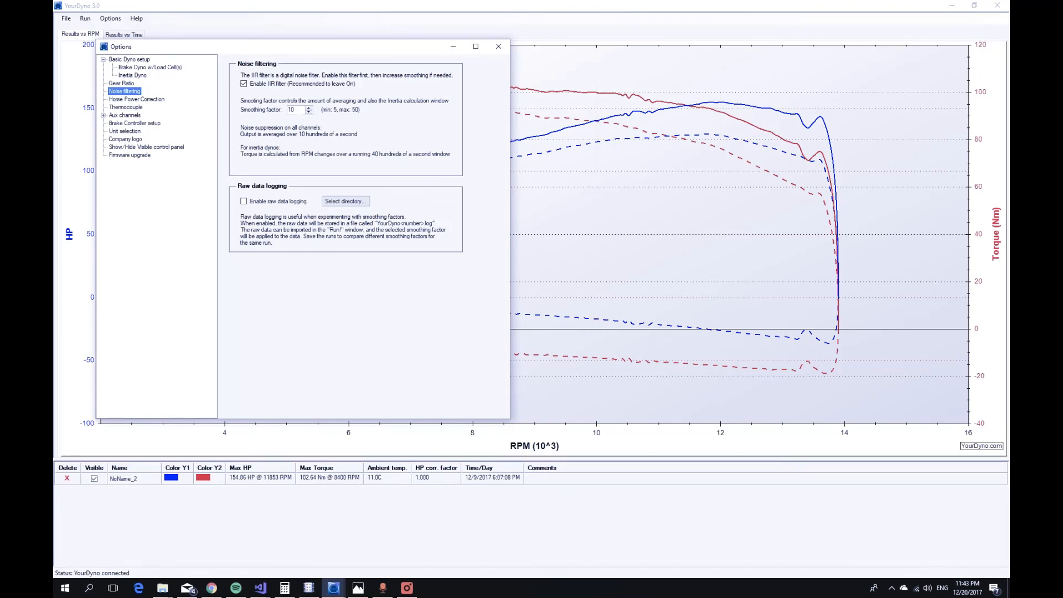
click(243, 83)
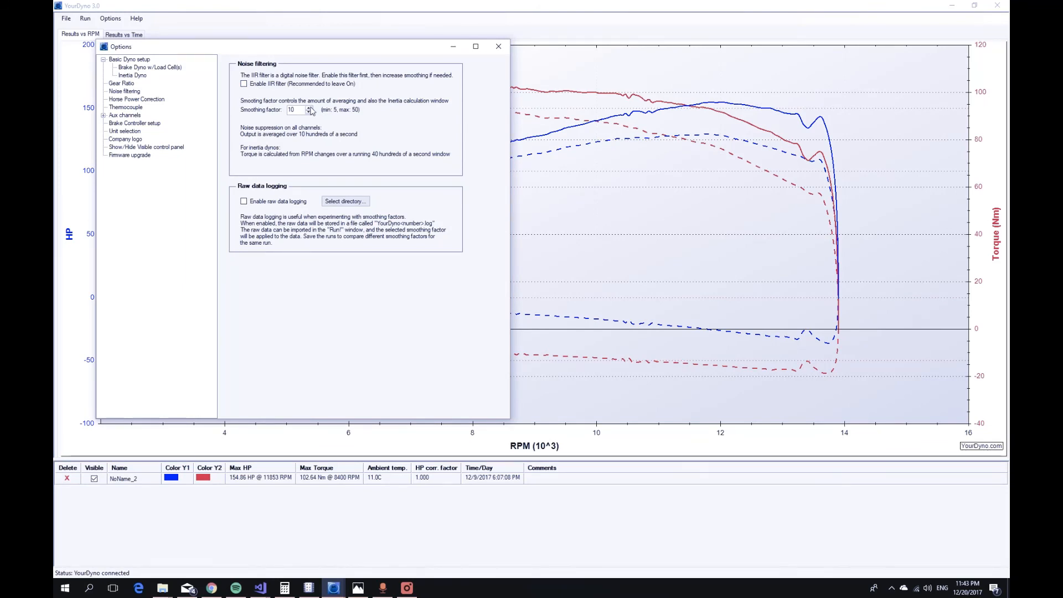
mouse_move(290, 125)
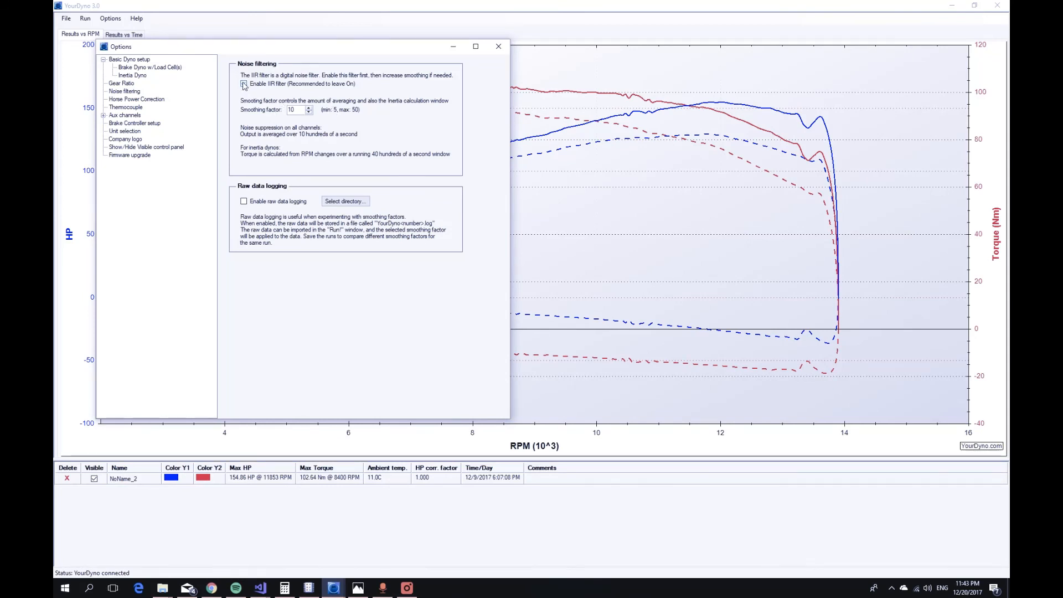
click(244, 83)
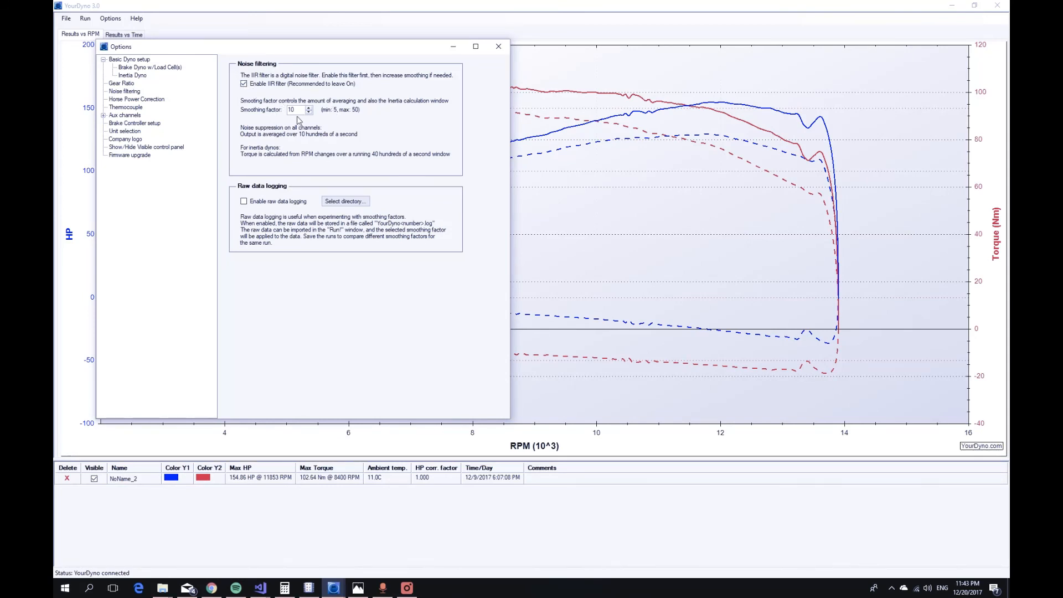